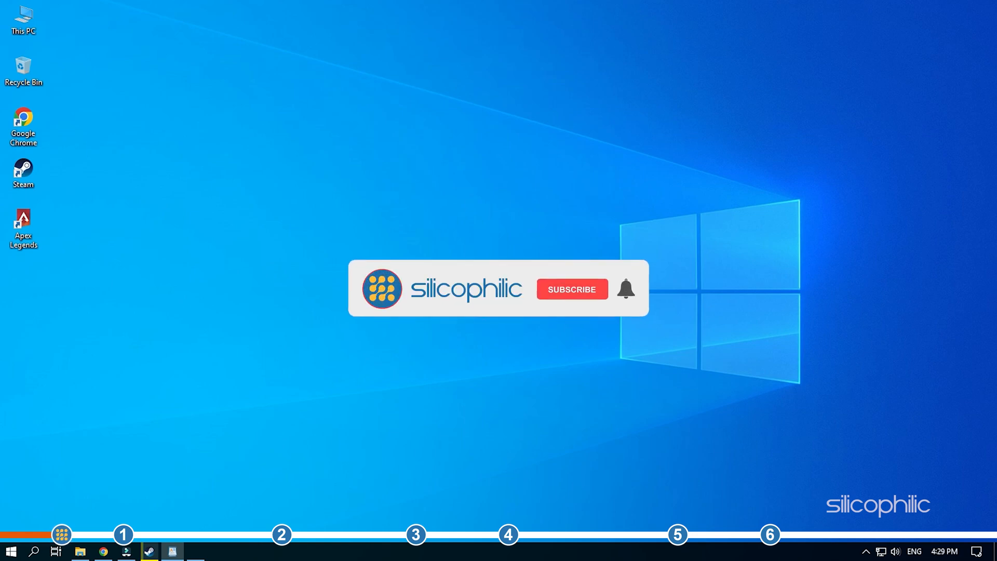
Browse Apex Legends' local files from the Steam Library so its folder opens in File Explorer.
left_click(571, 290)
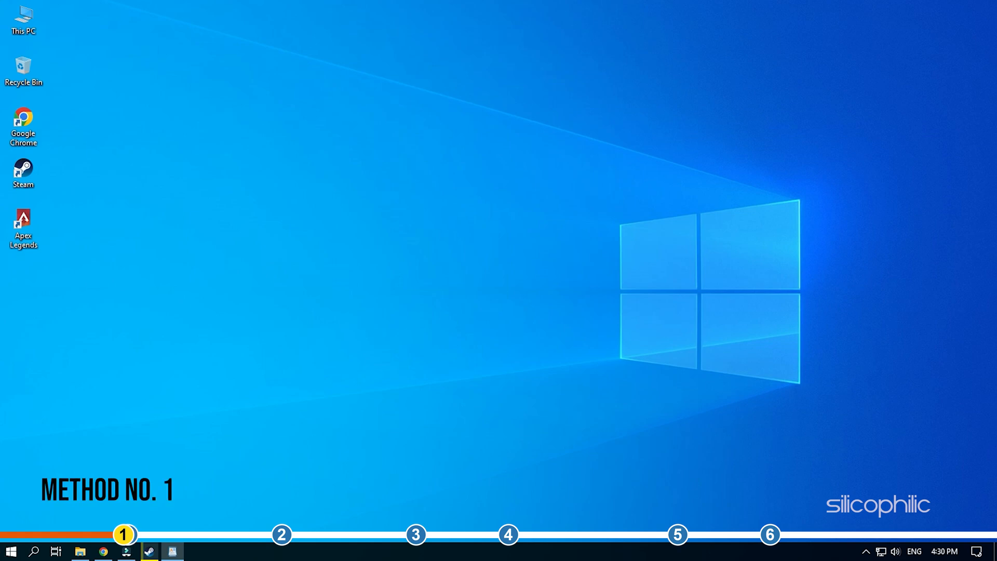
mouse_move(793, 438)
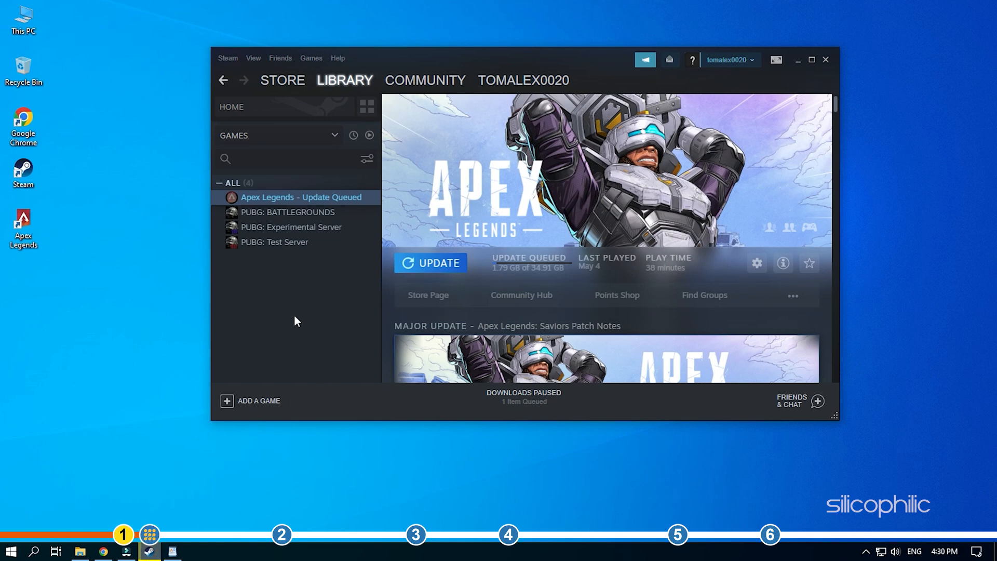
mouse_move(299, 205)
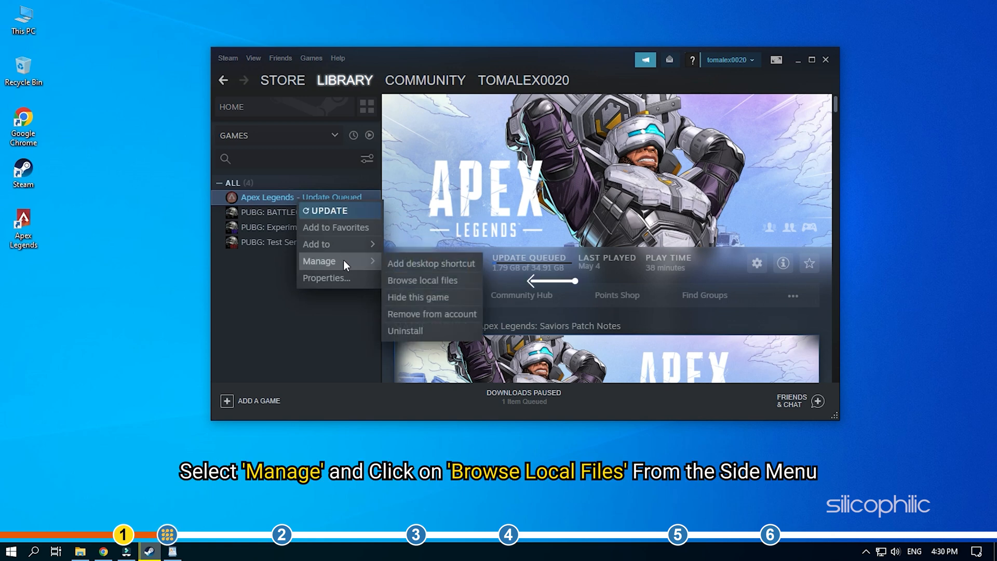
mouse_move(422, 281)
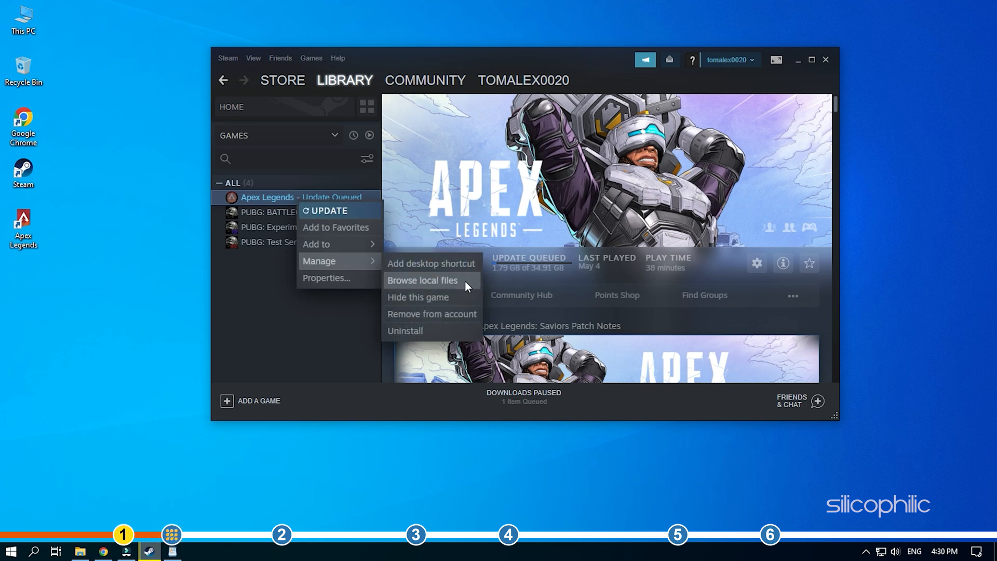
left_click(423, 279)
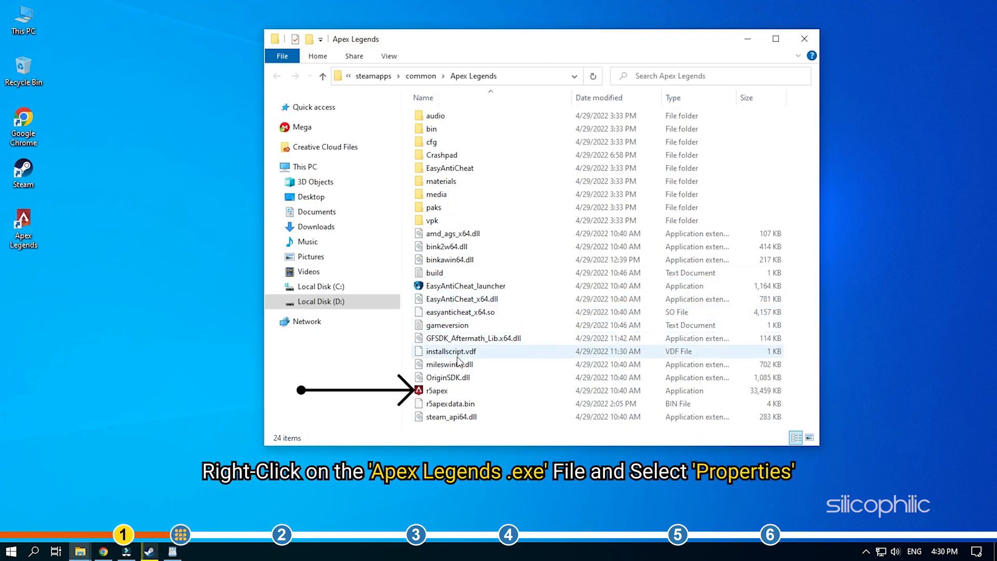
Show the Compatibility settings in the r5apex executable's Properties window.
left_click(437, 391)
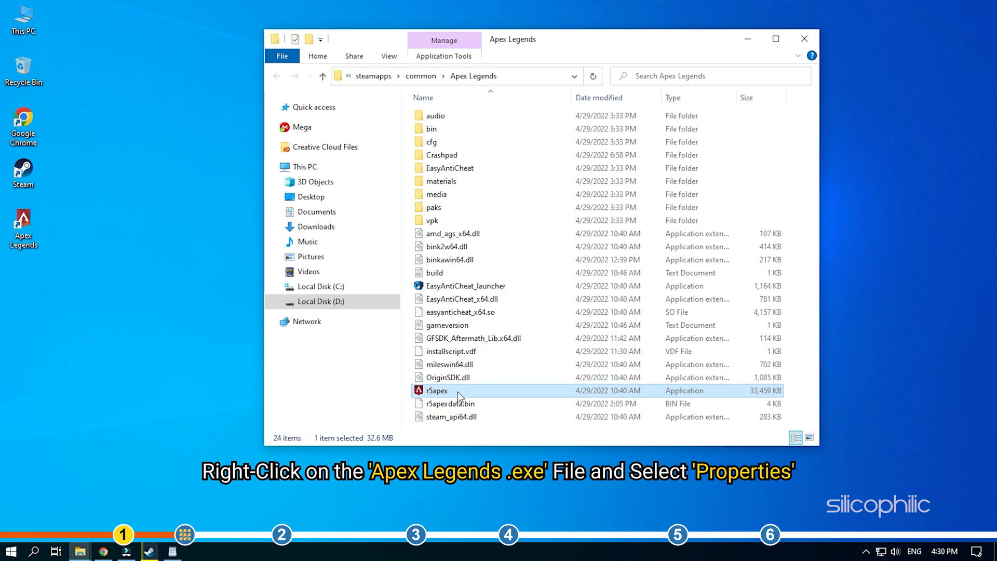
right_click(438, 390)
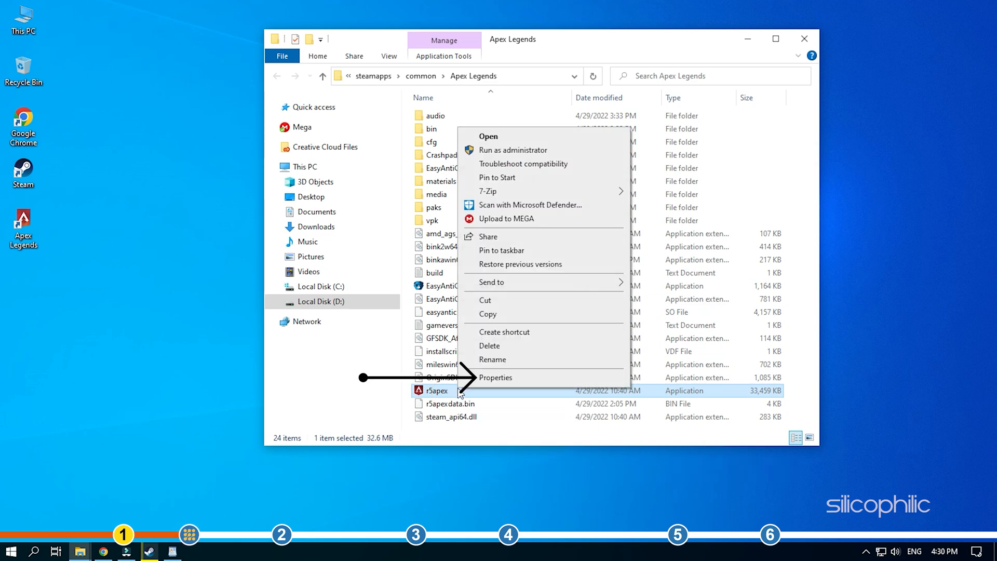
left_click(495, 377)
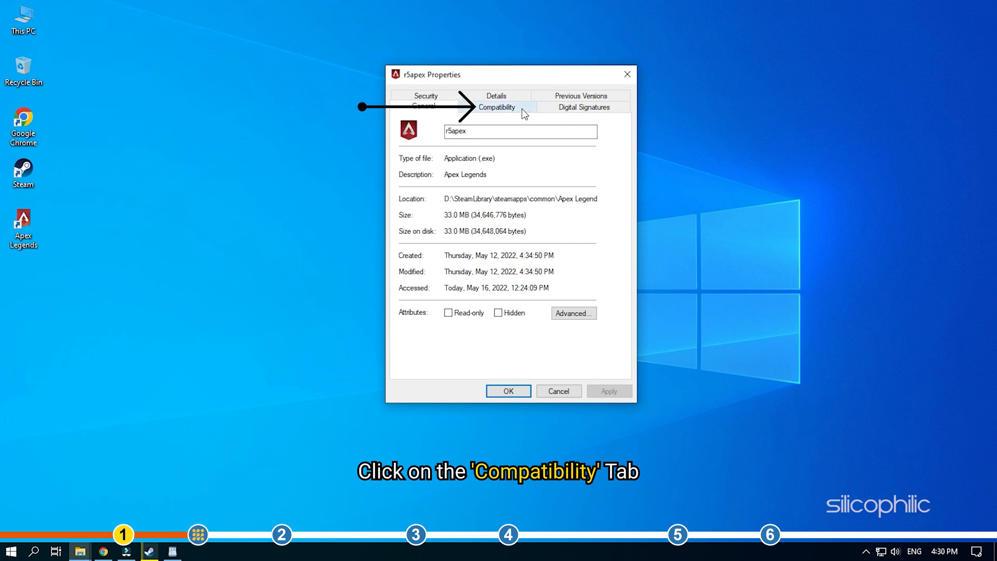
left_click(497, 106)
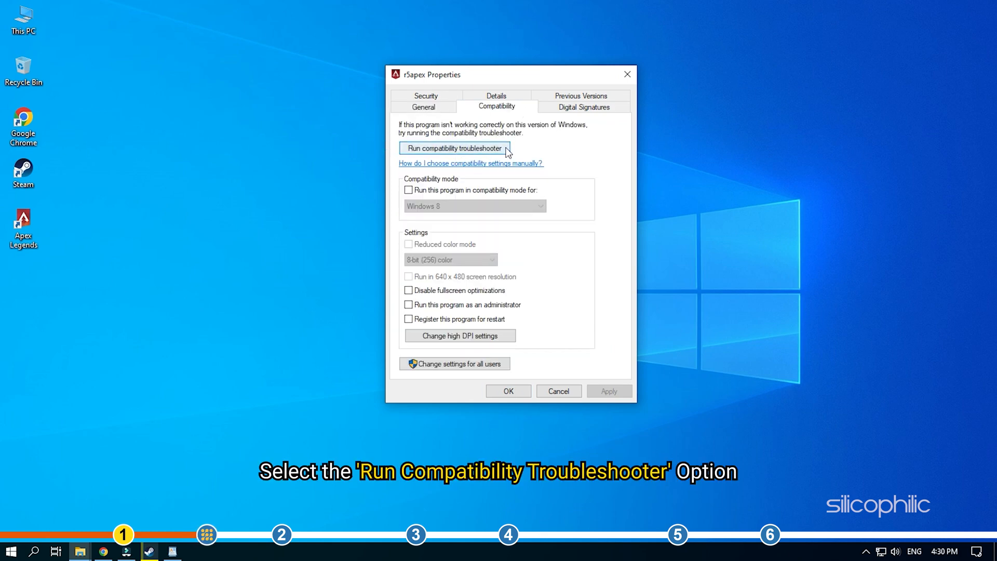
Run the compatibility troubleshooter and test-launch r5apex with Windows 8 settings.
left_click(454, 149)
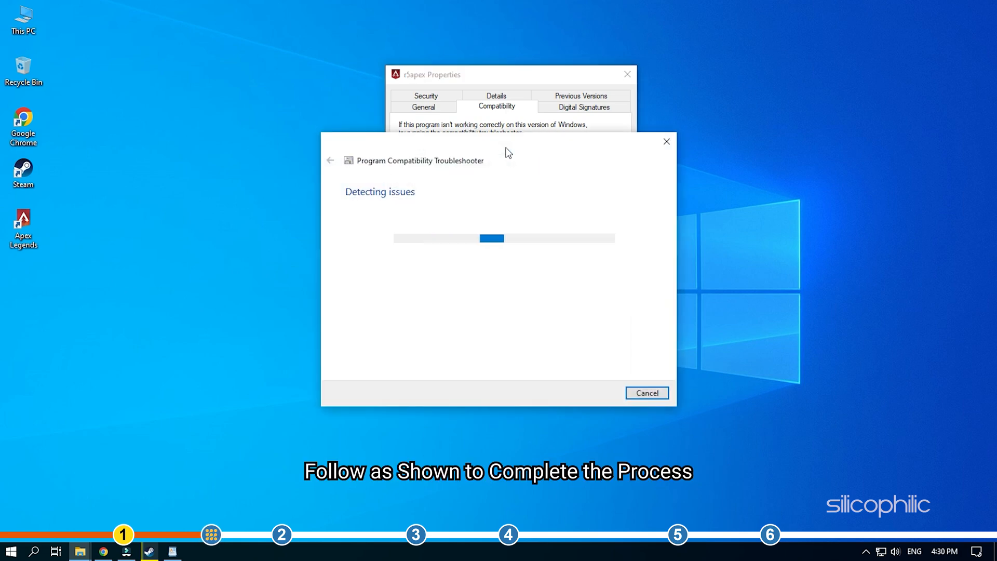
mouse_move(443, 155)
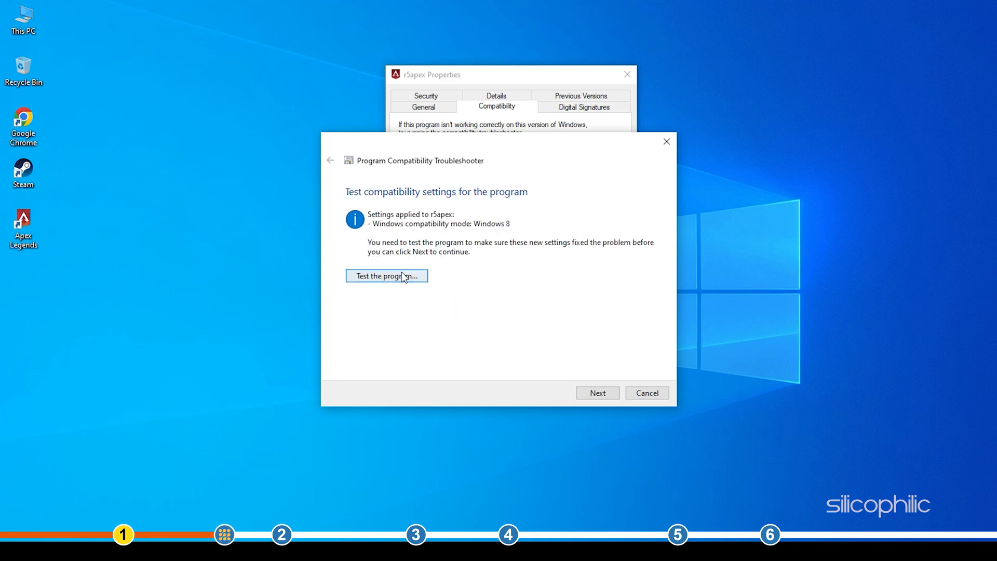
left_click(387, 276)
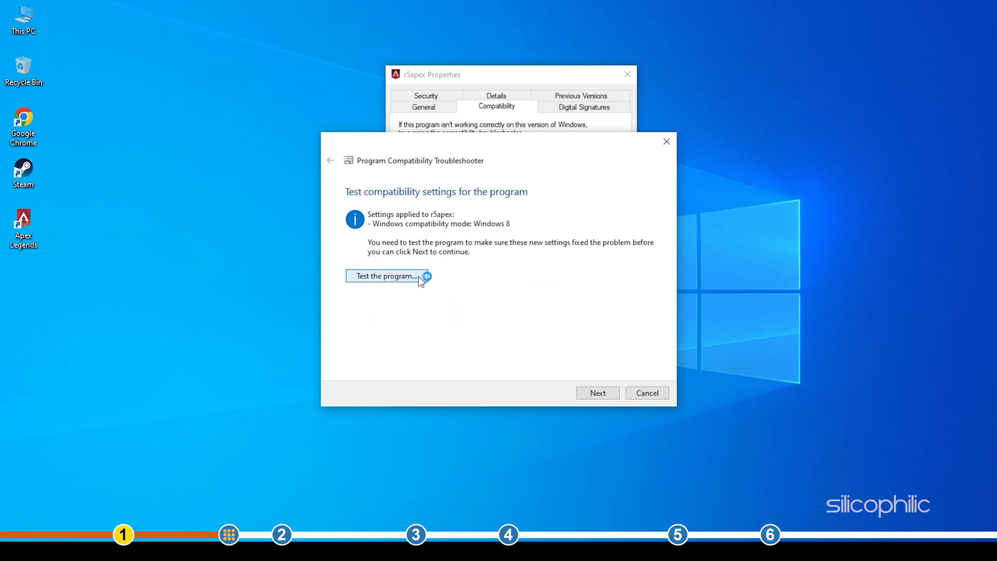
left_click(386, 275)
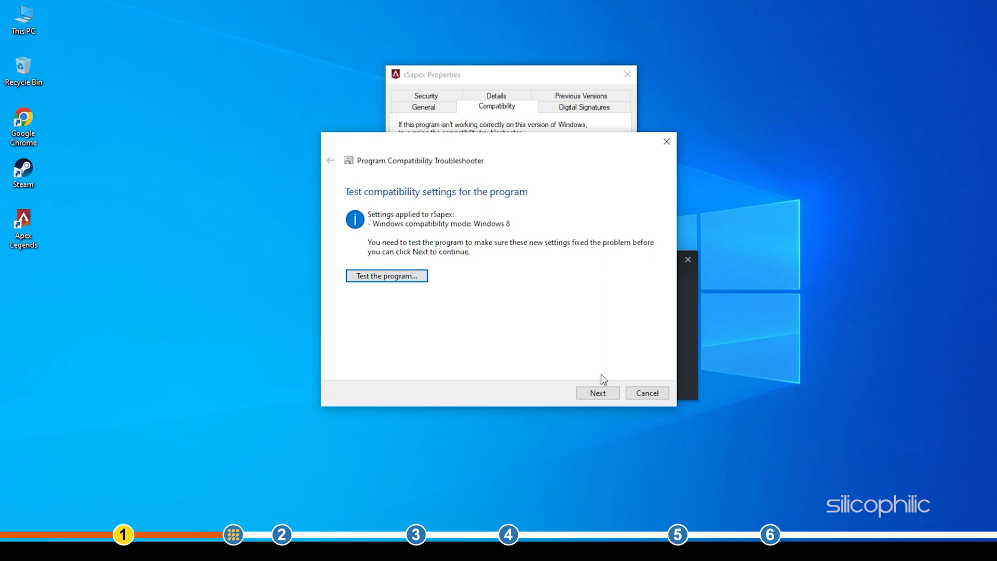
left_click(386, 275)
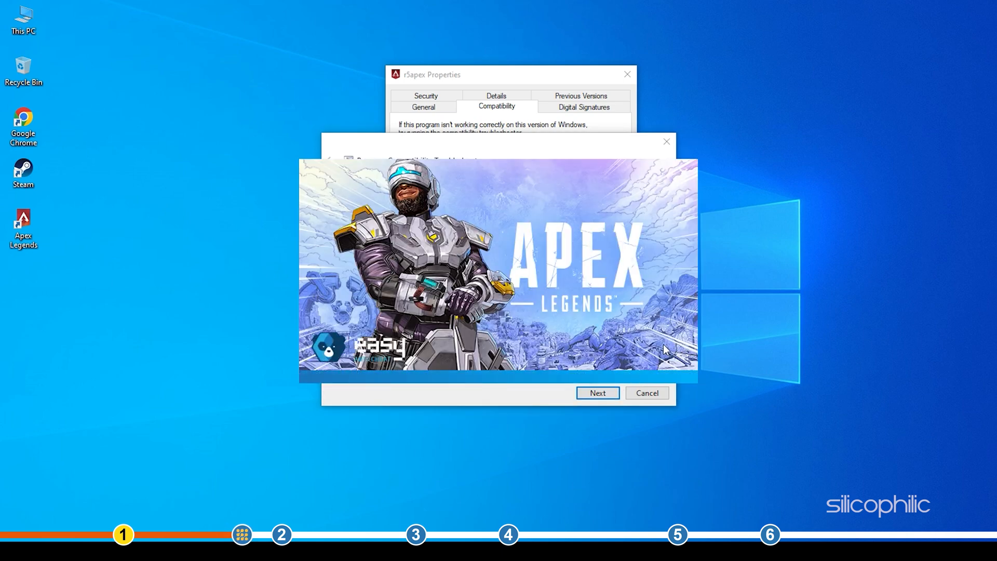
mouse_move(534, 152)
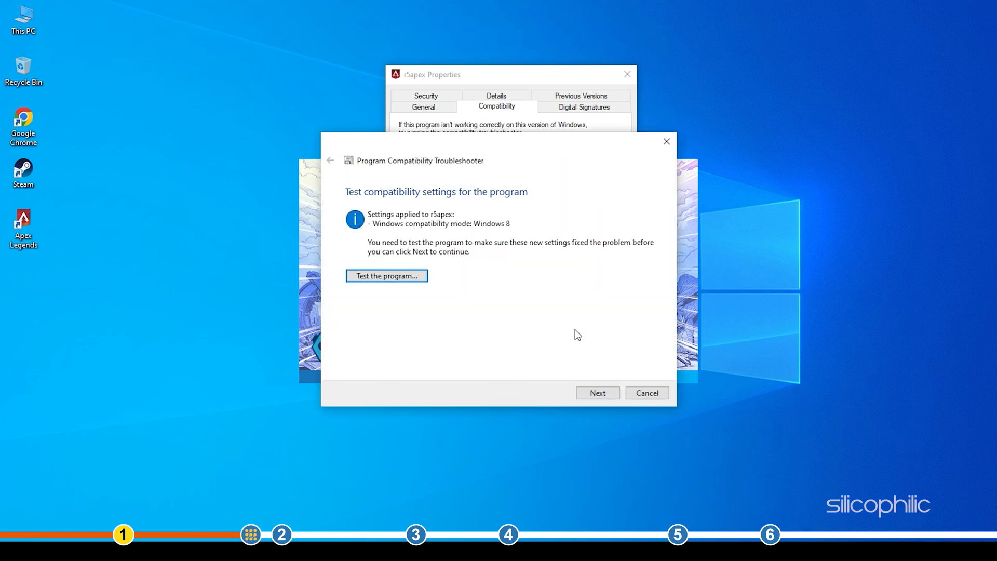
Save the tested Windows 8 settings for r5apex and close its Properties.
left_click(596, 393)
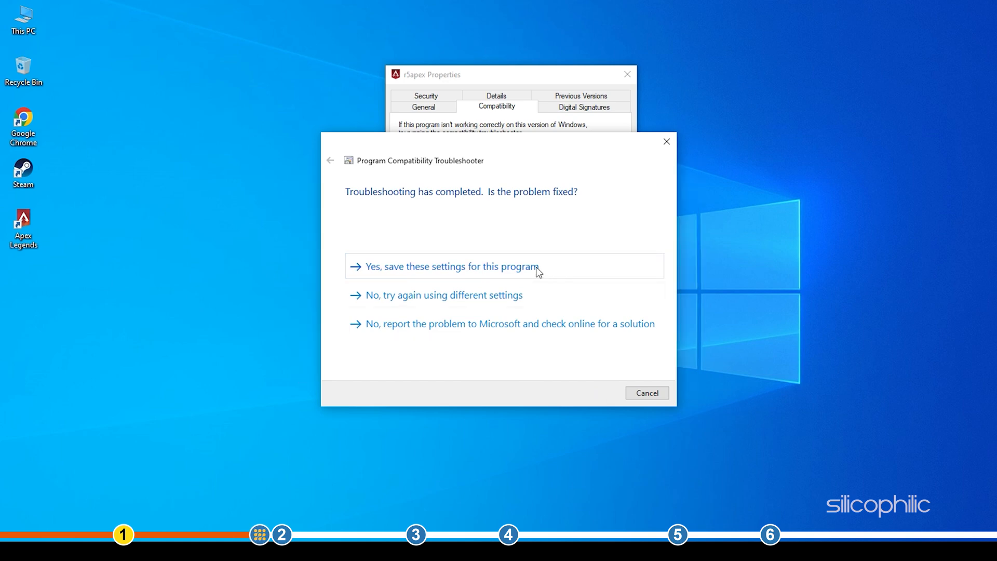
left_click(450, 266)
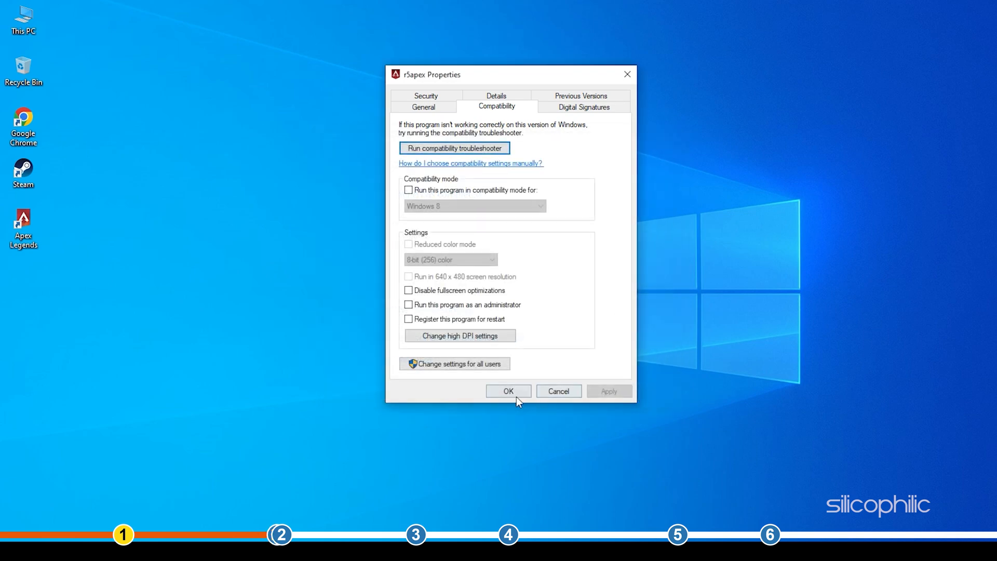
left_click(508, 390)
type("cm")
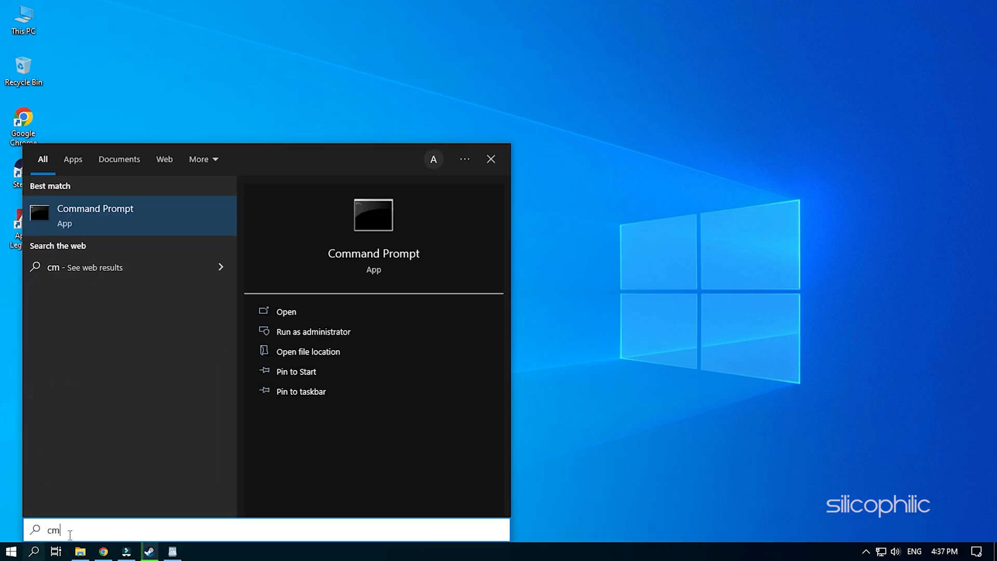
Run sfc /scannow in a Command Prompt started with administrator rights.
type("d")
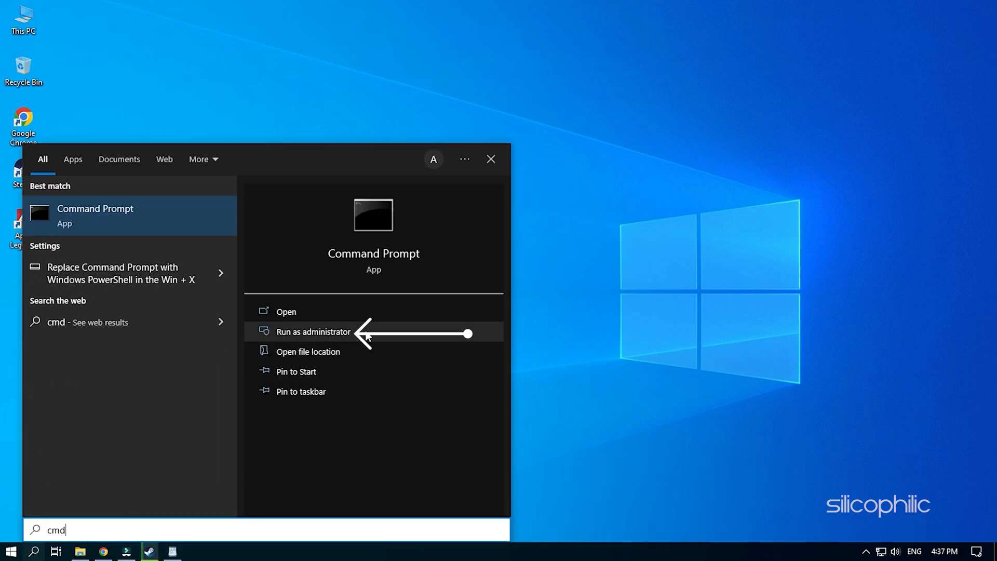
left_click(312, 332)
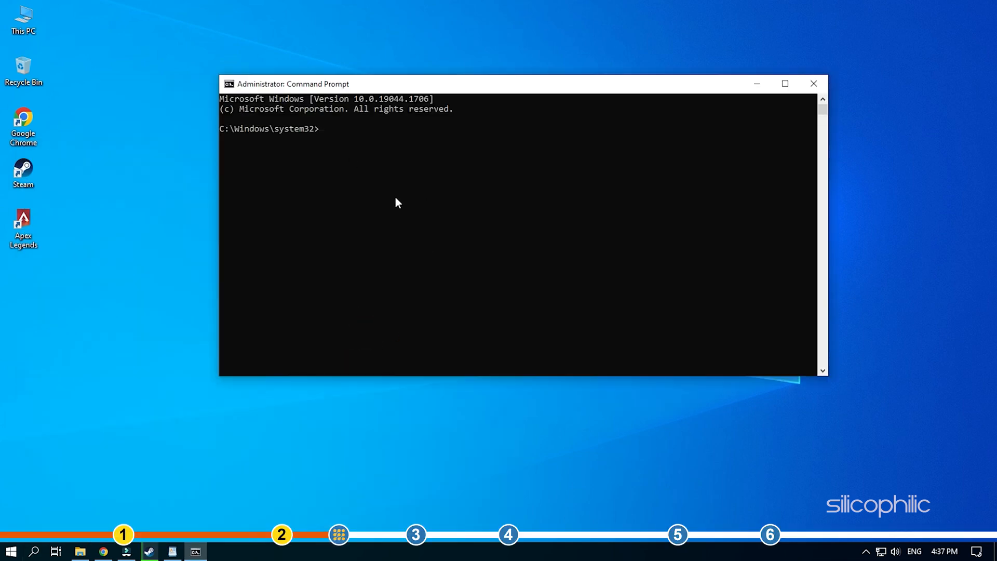
type("sf")
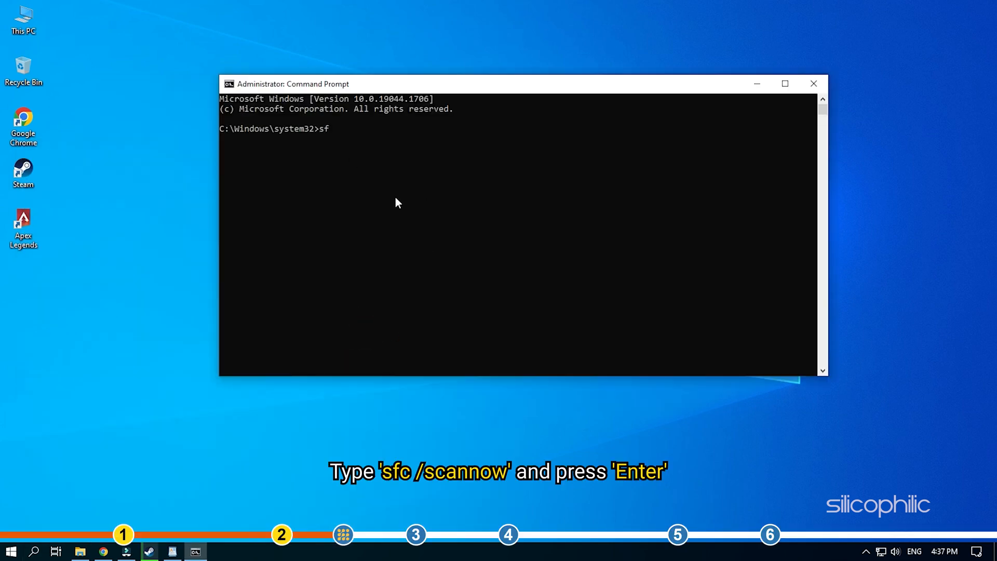
type("c /")
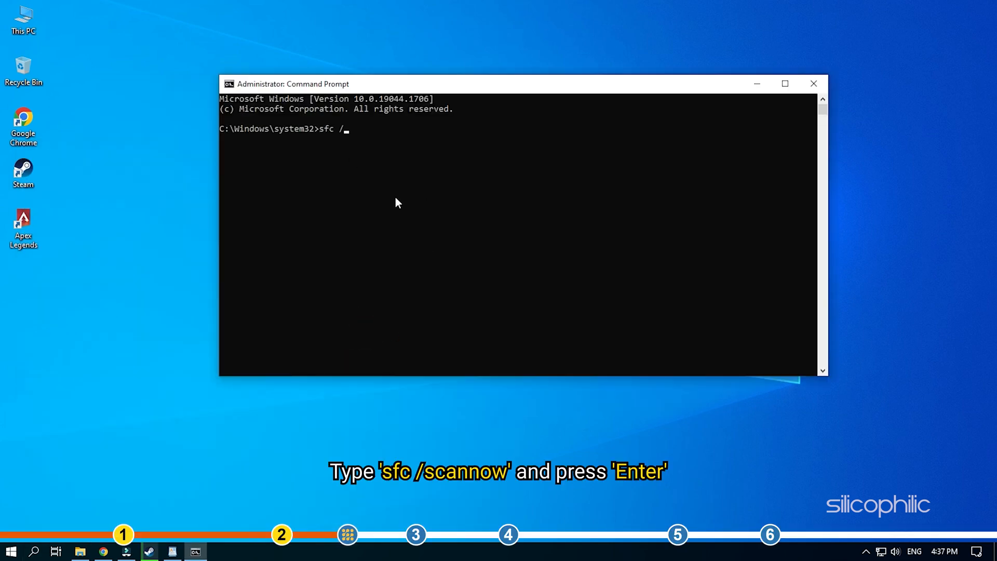
type("scannow")
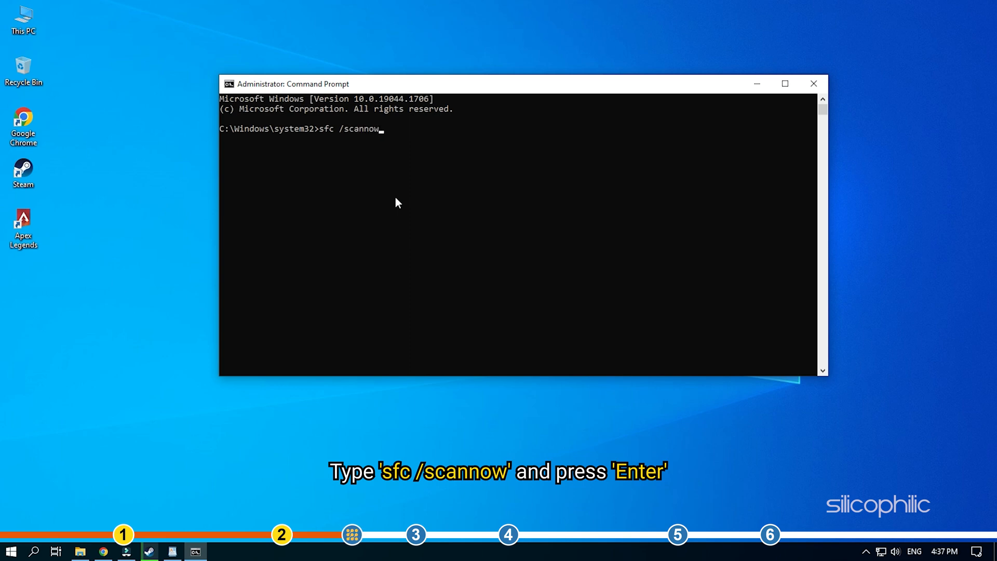
key("Return")
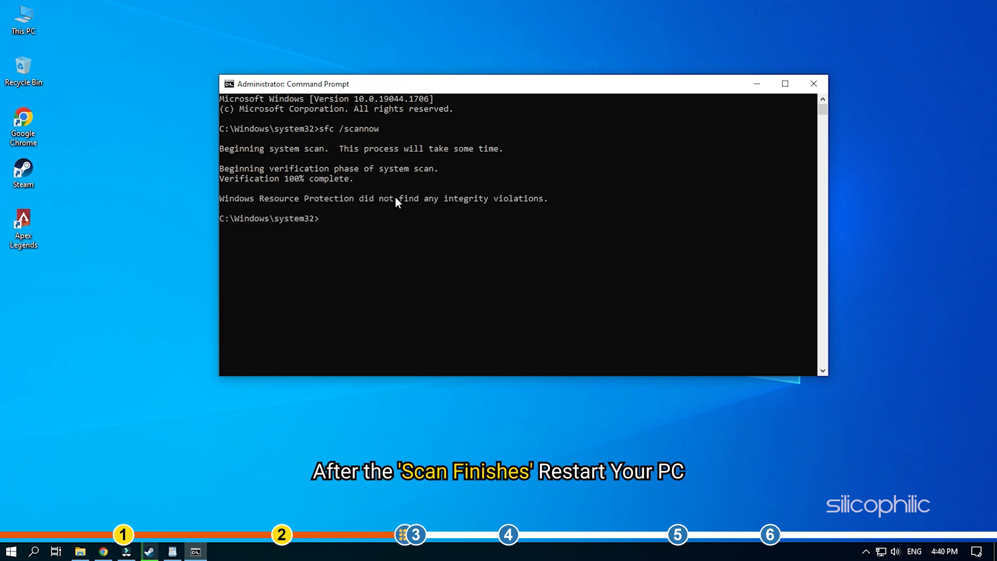
Exit the administrator Command Prompt once the scan reports no violations.
type("exit")
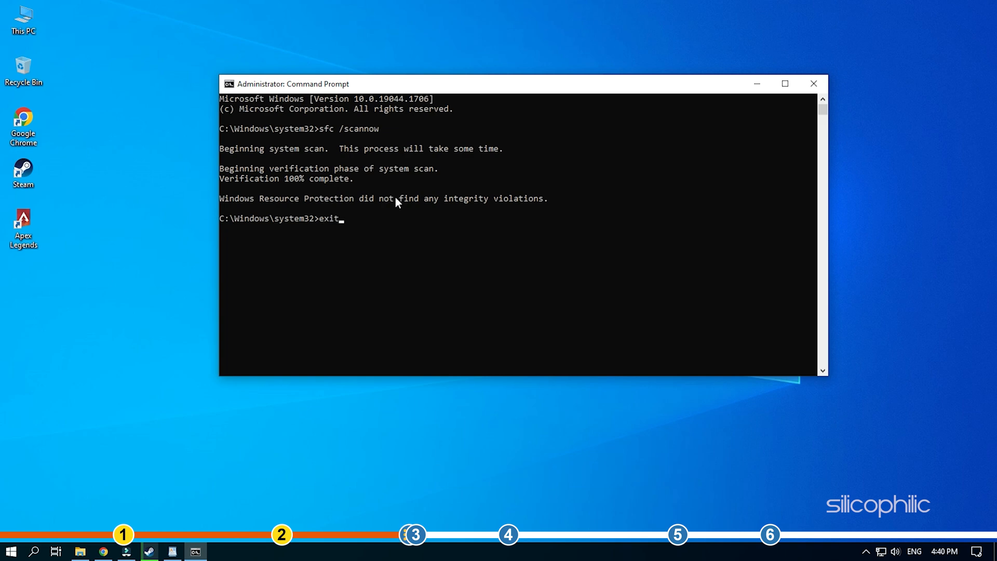
key("Return")
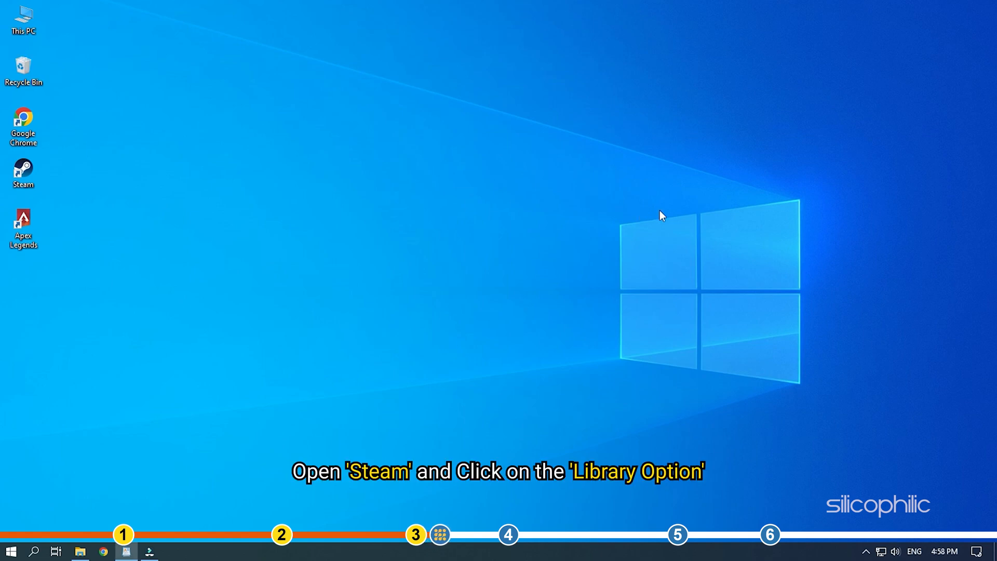
Launch Steam from its desktop shortcut to reach the game Library.
double_click(23, 172)
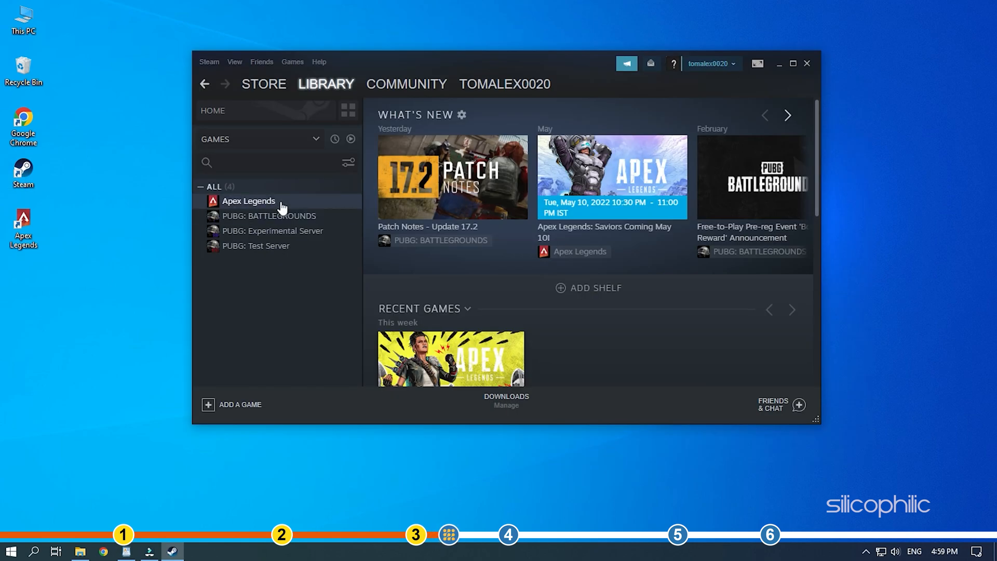
Verify integrity of Apex Legends' game files from its Properties > Local Files.
right_click(249, 201)
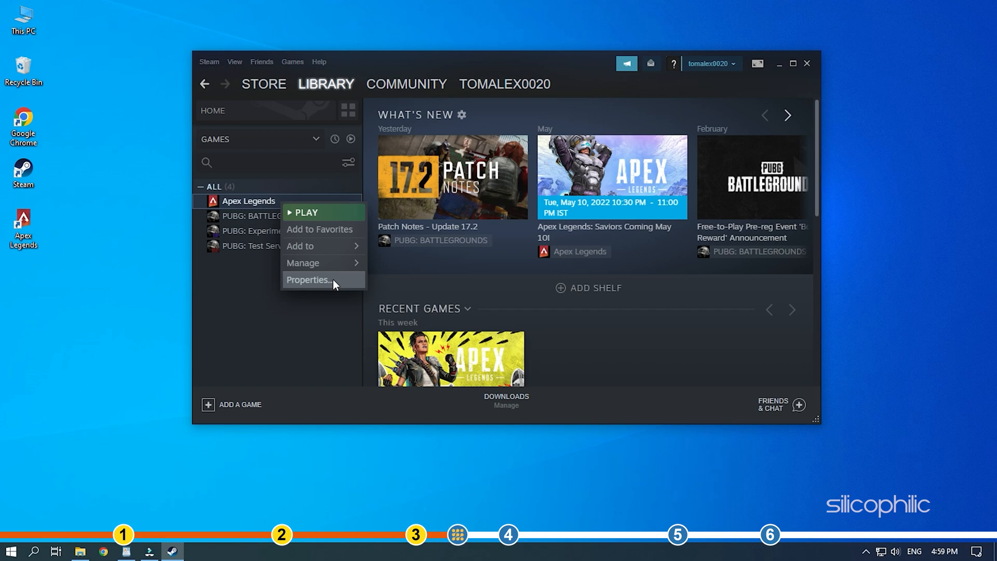
left_click(309, 279)
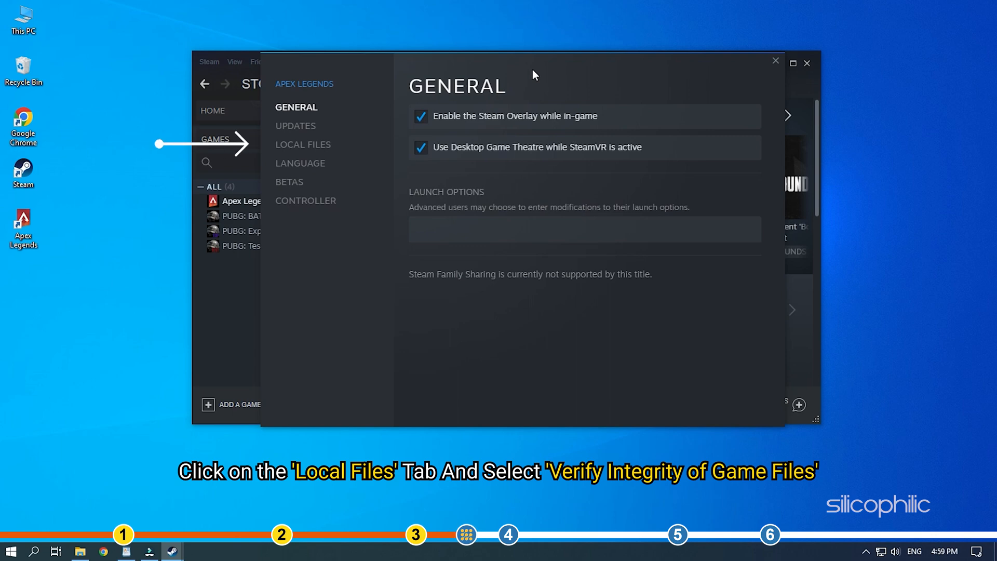
left_click(303, 145)
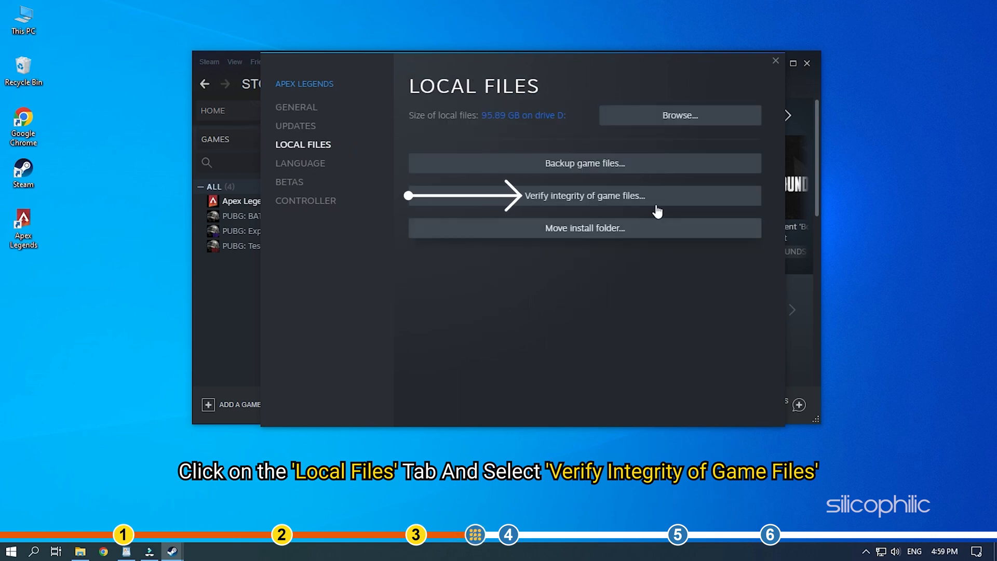
left_click(583, 195)
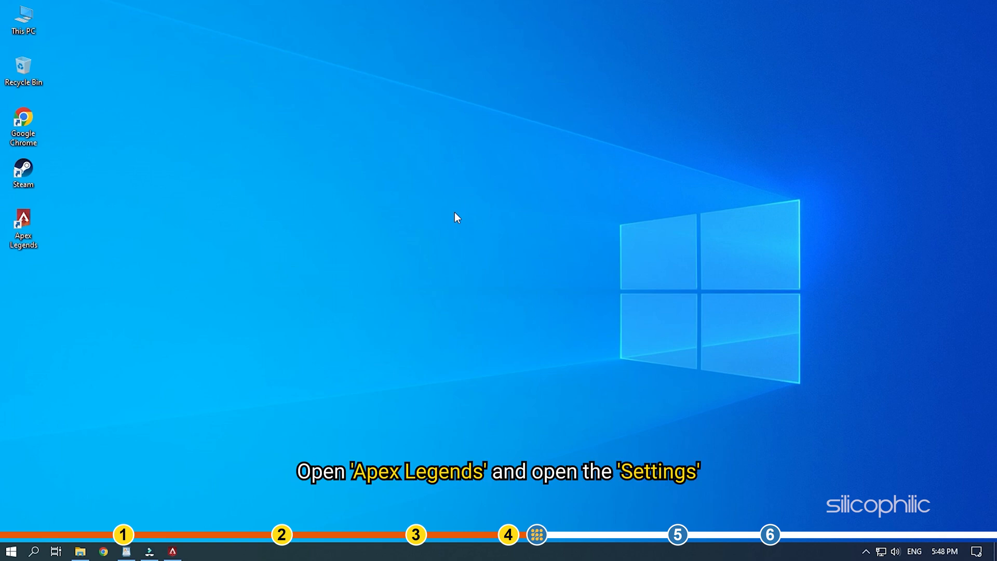
mouse_move(207, 541)
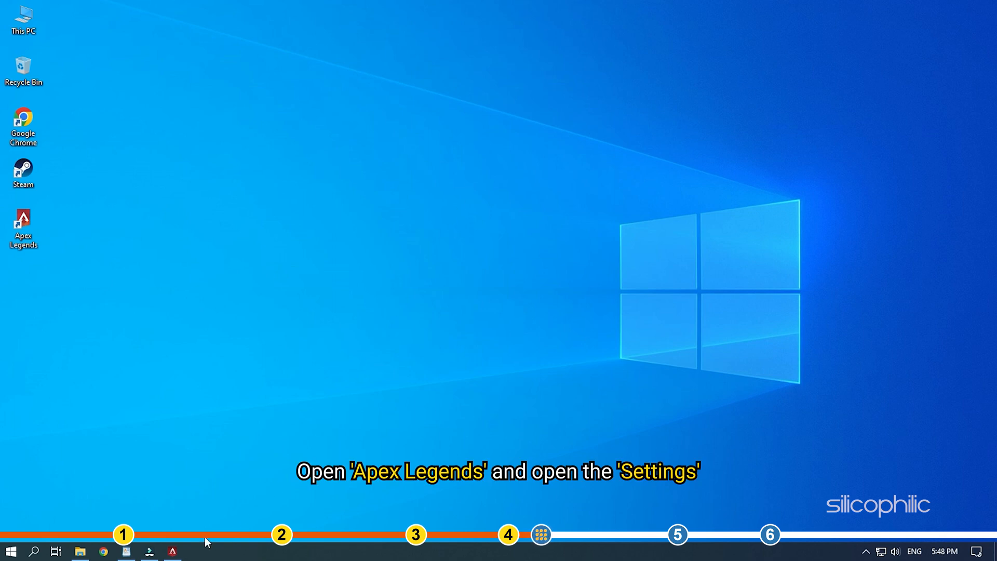
Launch Apex Legends, reach the Video settings and turn V-Sync off.
double_click(23, 222)
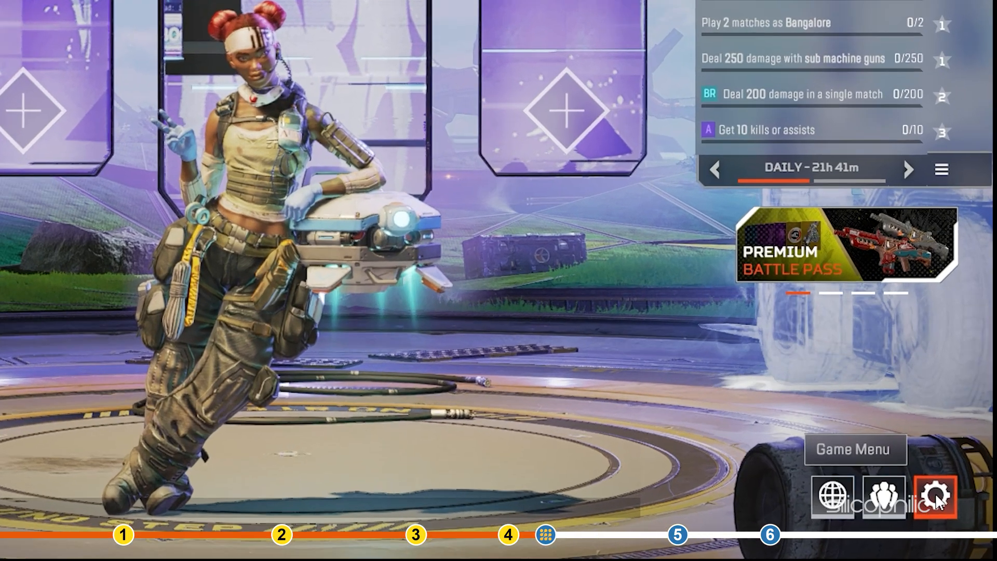
left_click(935, 495)
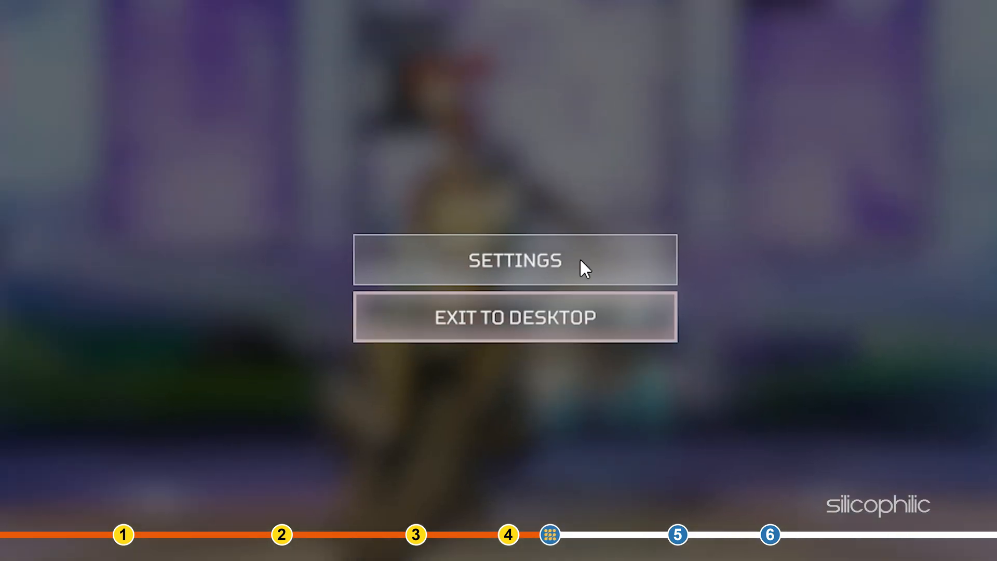
left_click(516, 260)
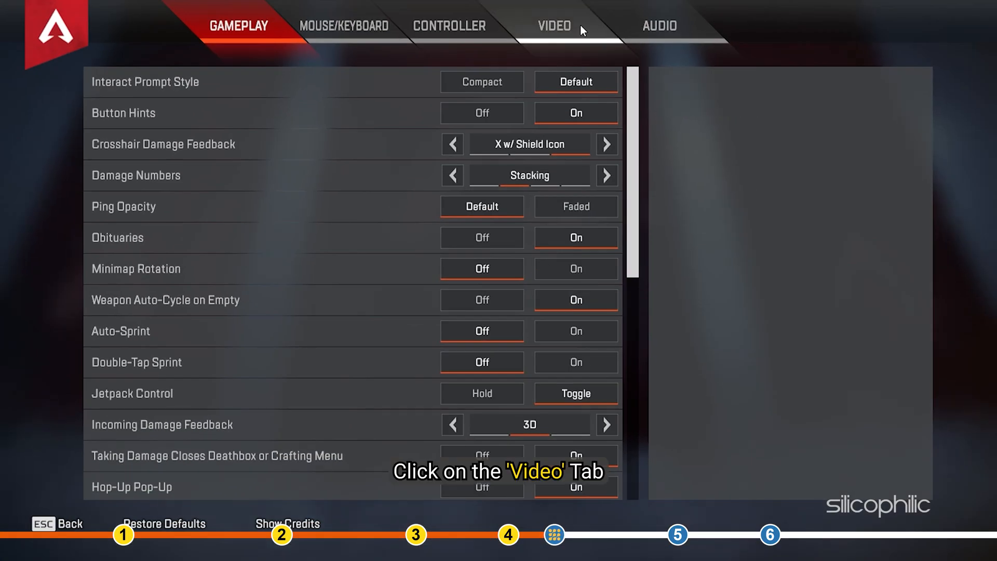
left_click(554, 25)
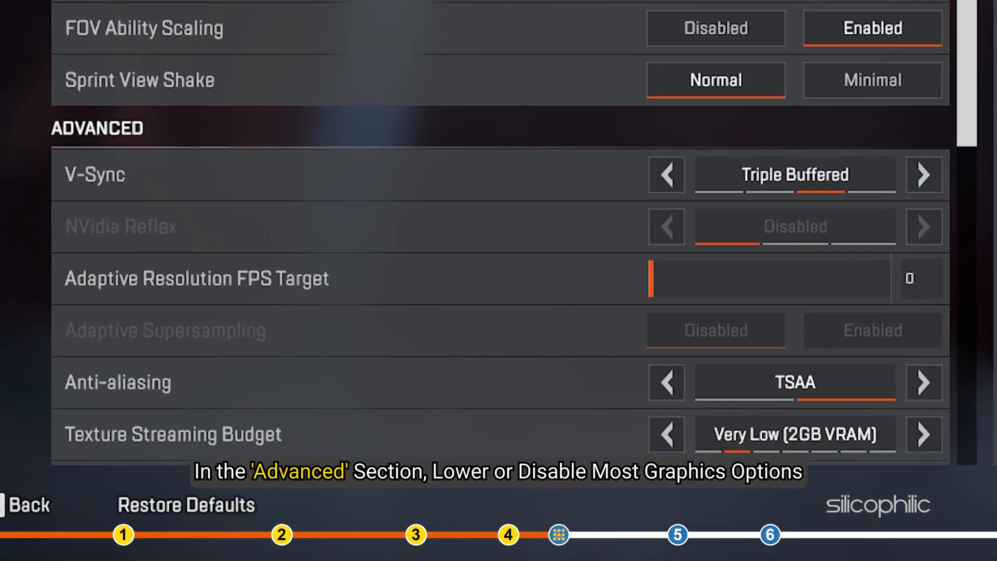
scroll("down", 3)
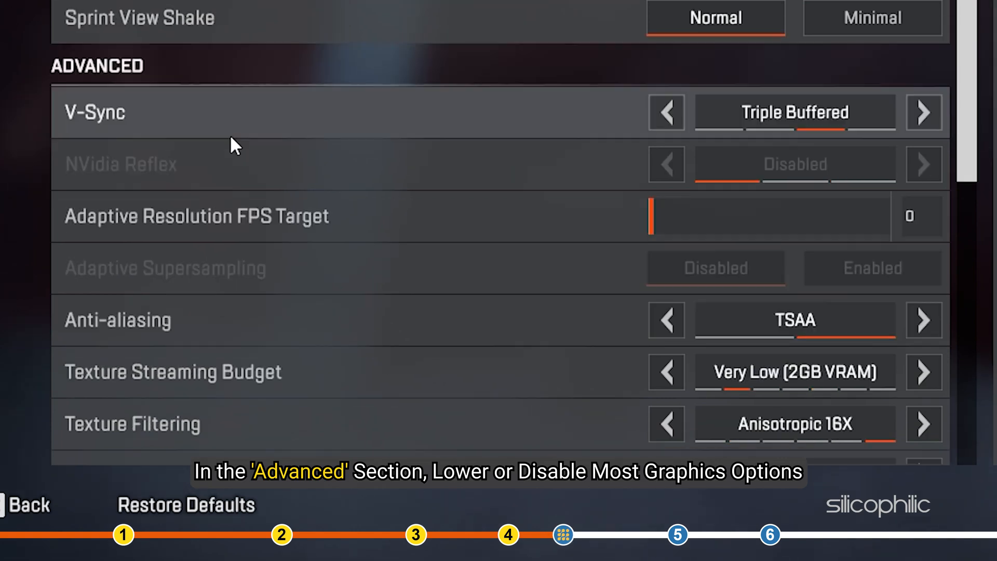
scroll("down", 3)
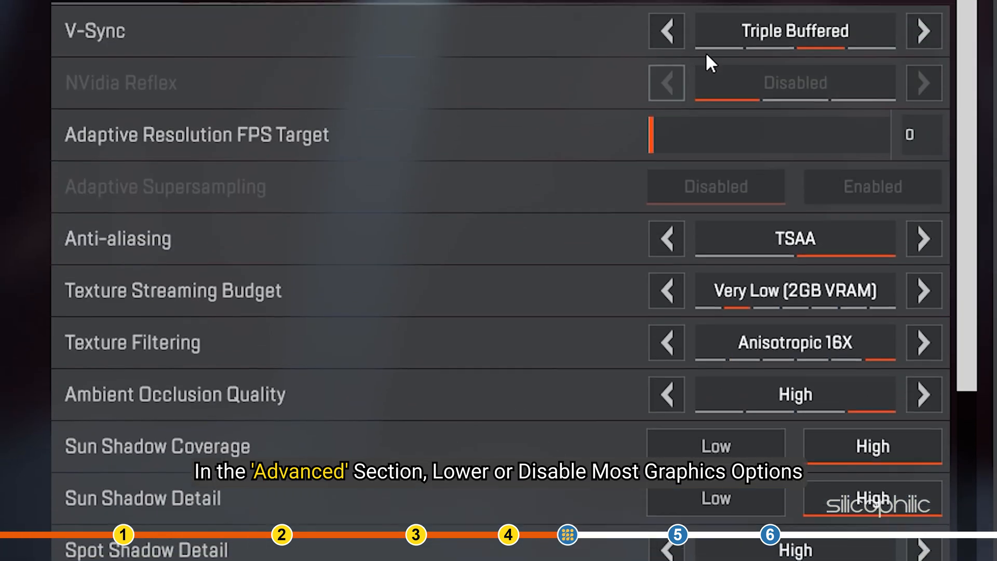
left_click(666, 31)
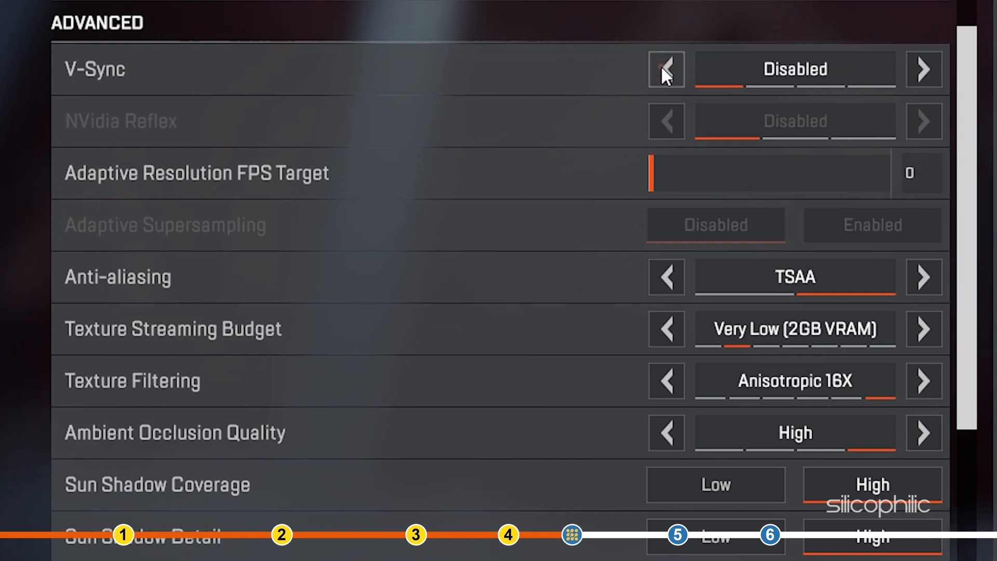
mouse_move(522, 169)
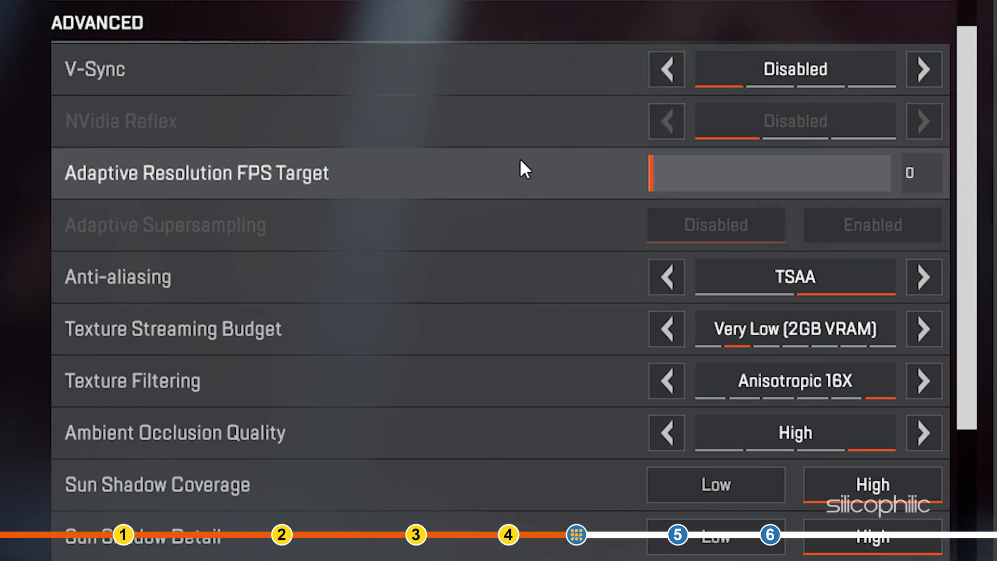
Set Anti-aliasing and Texture Streaming Budget to None and Texture Filtering to Bilinear.
scroll("down", 3)
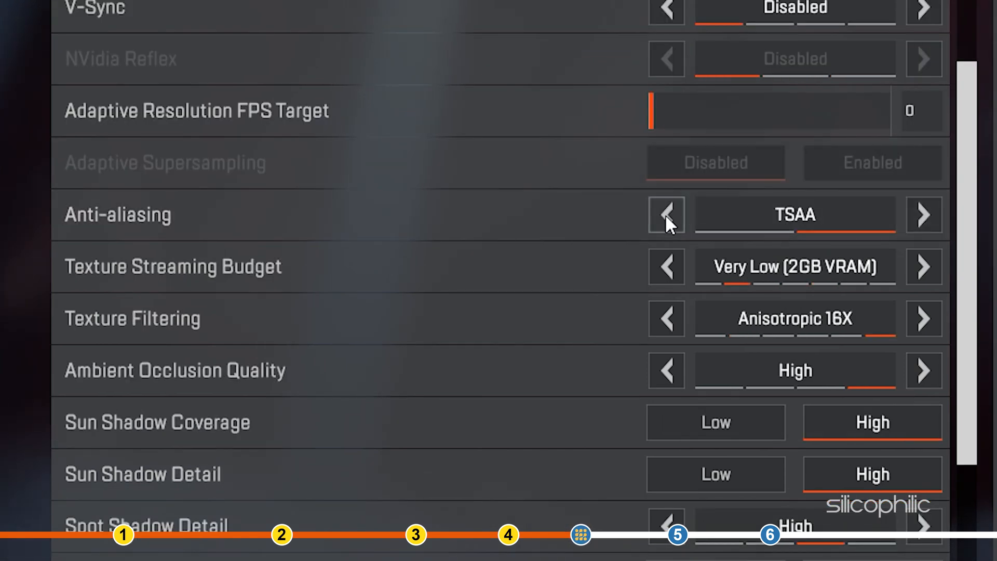
left_click(666, 214)
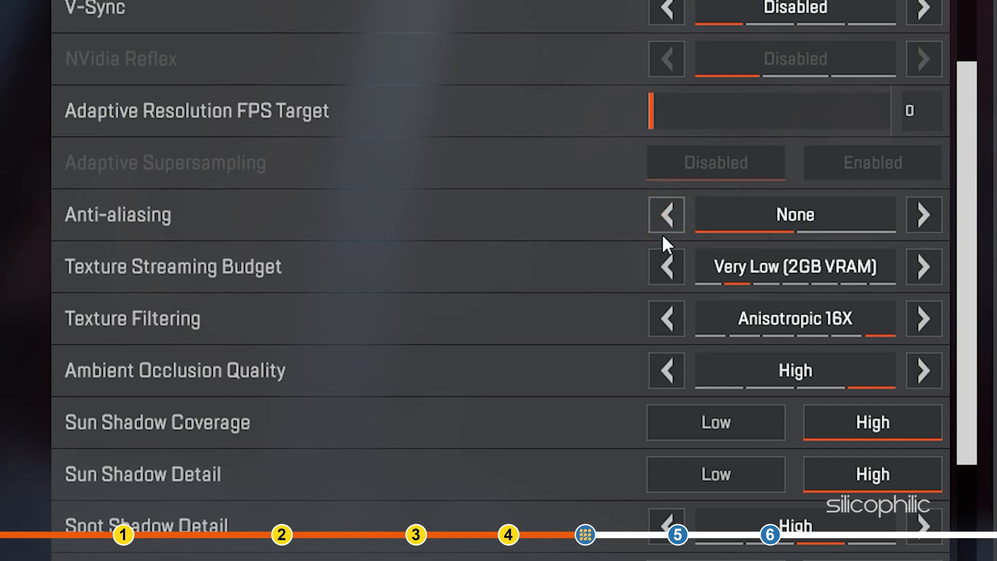
left_click(667, 266)
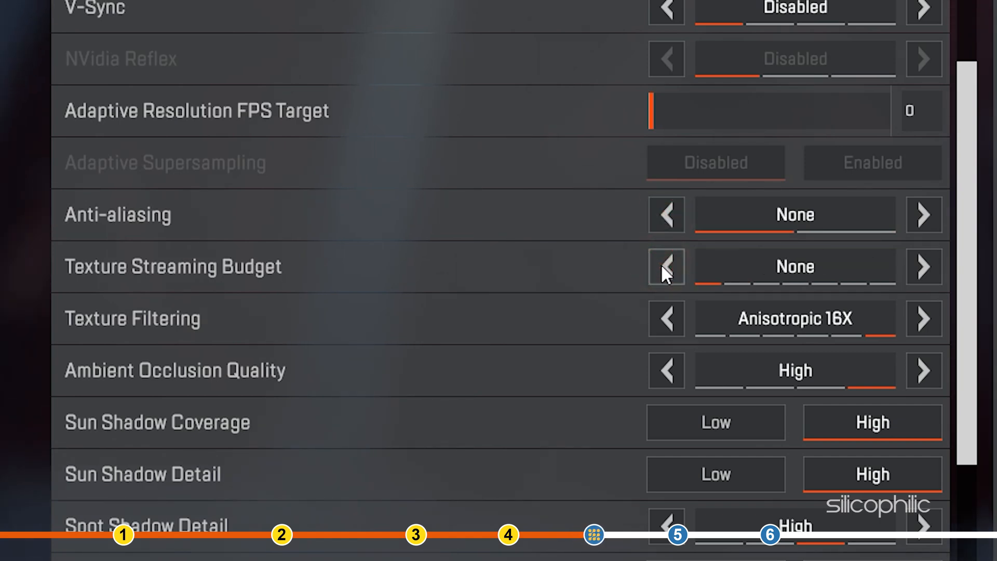
left_click(667, 318)
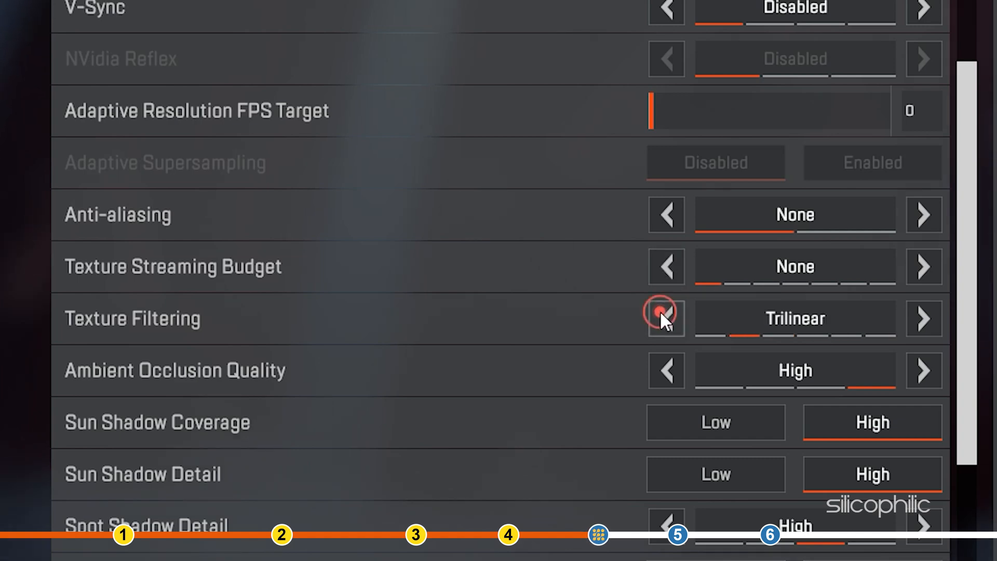
left_click(666, 319)
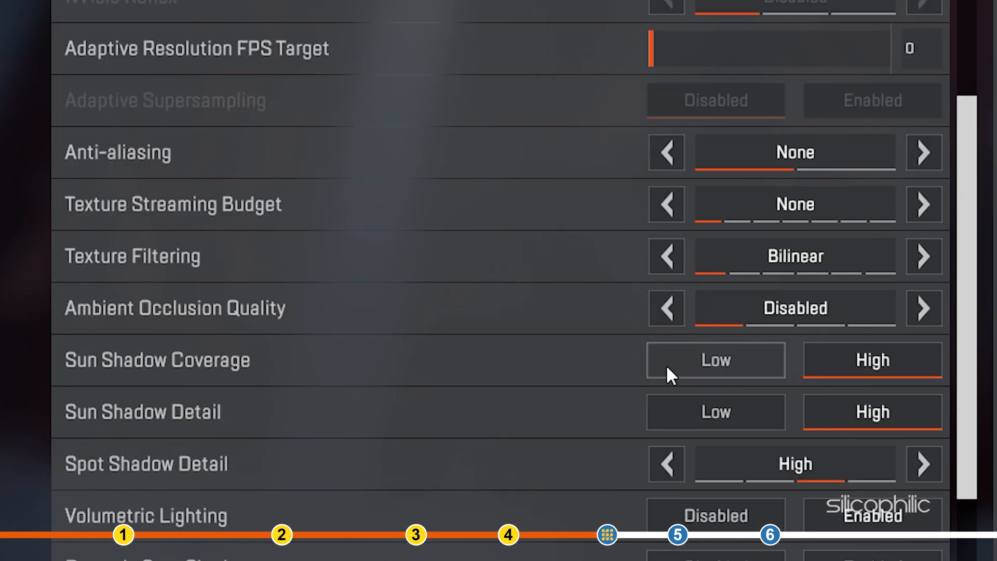
Set Sun Shadow Coverage to Low, disable Spot Shadow Detail and lower Model Detail to Low.
left_click(715, 361)
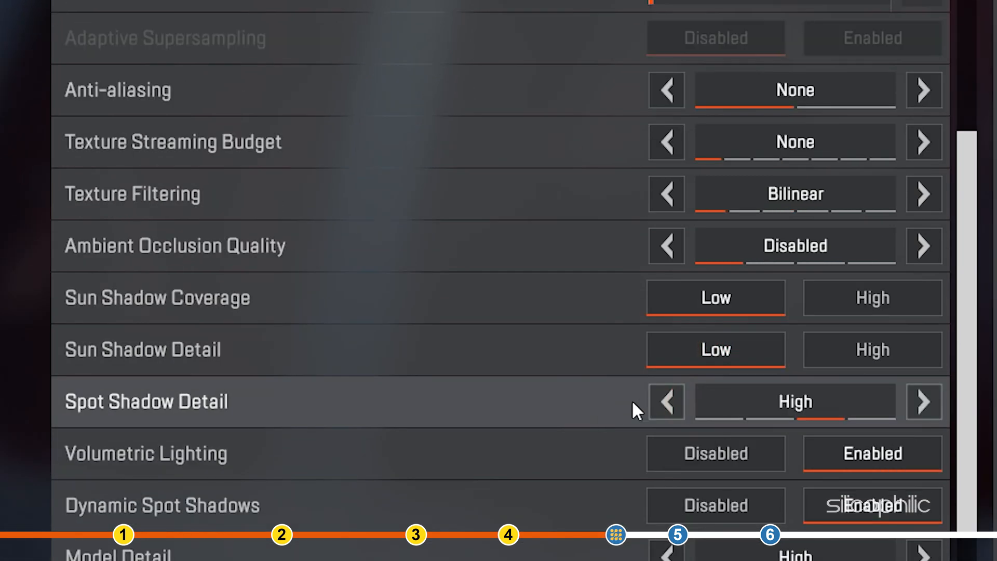
left_click(667, 401)
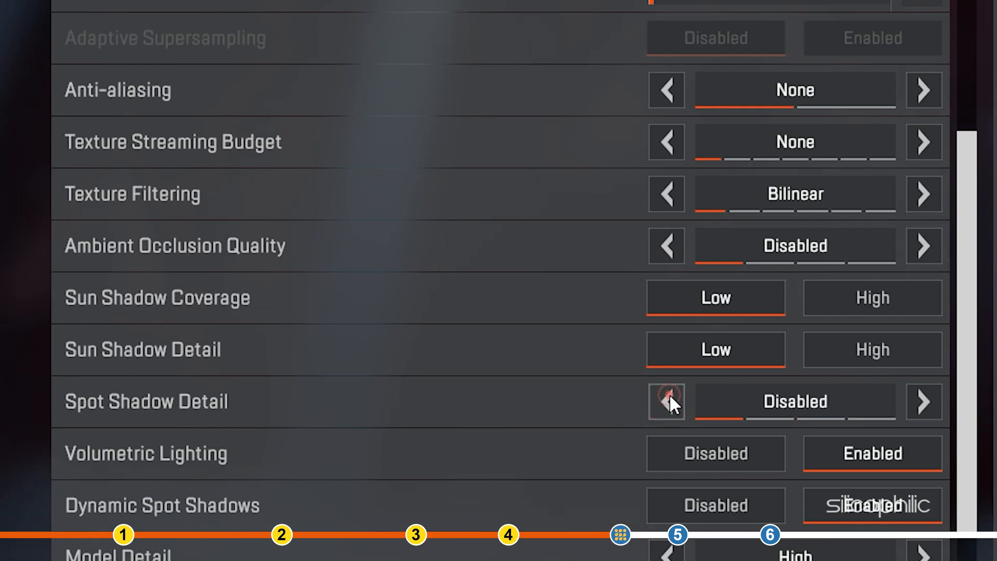
scroll("down", 3)
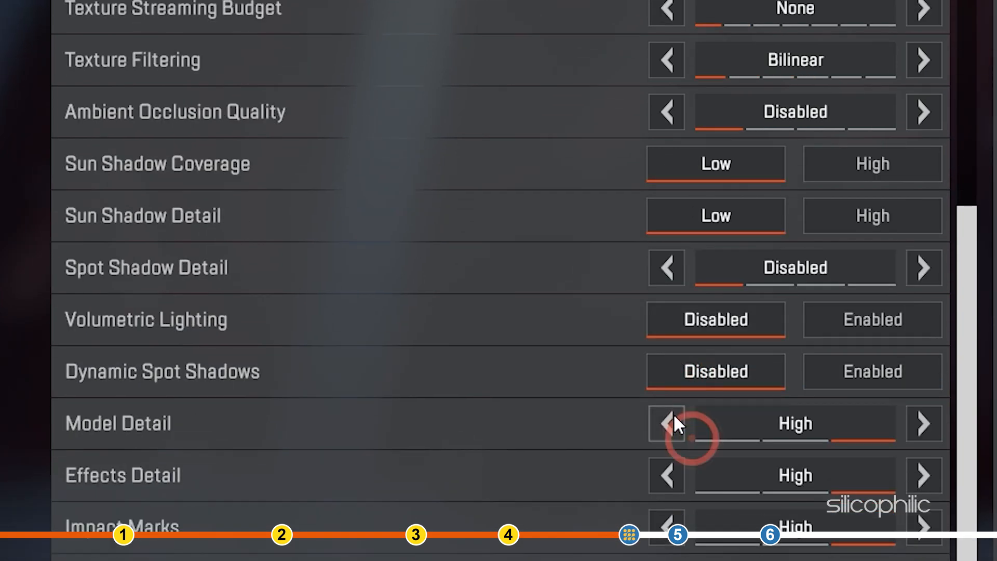
left_click(667, 423)
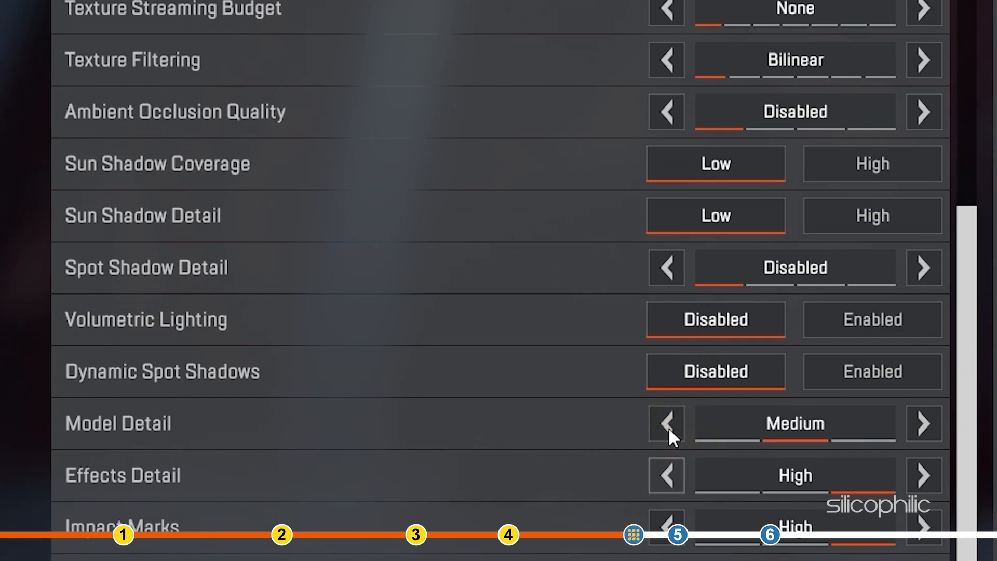
left_click(666, 423)
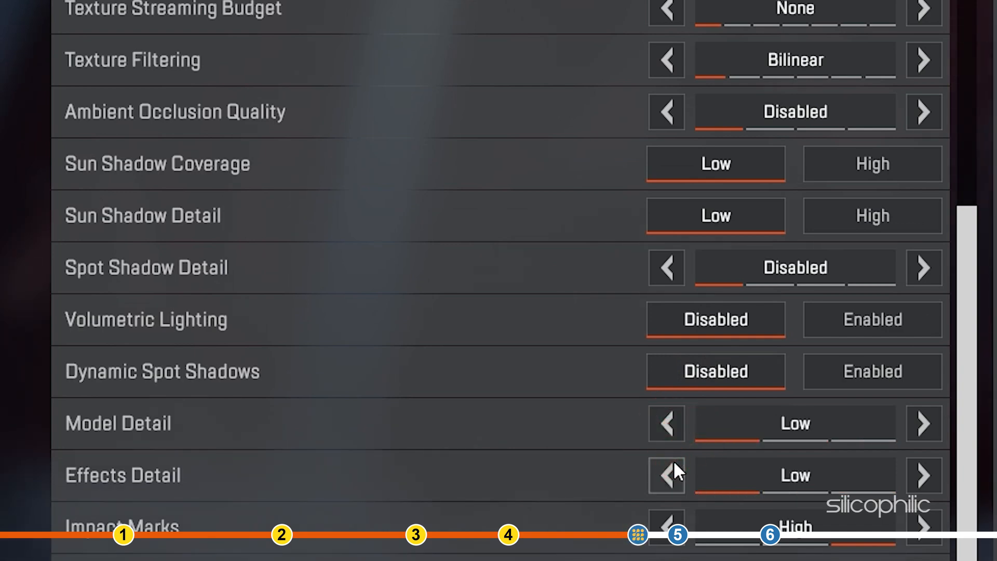
mouse_move(598, 423)
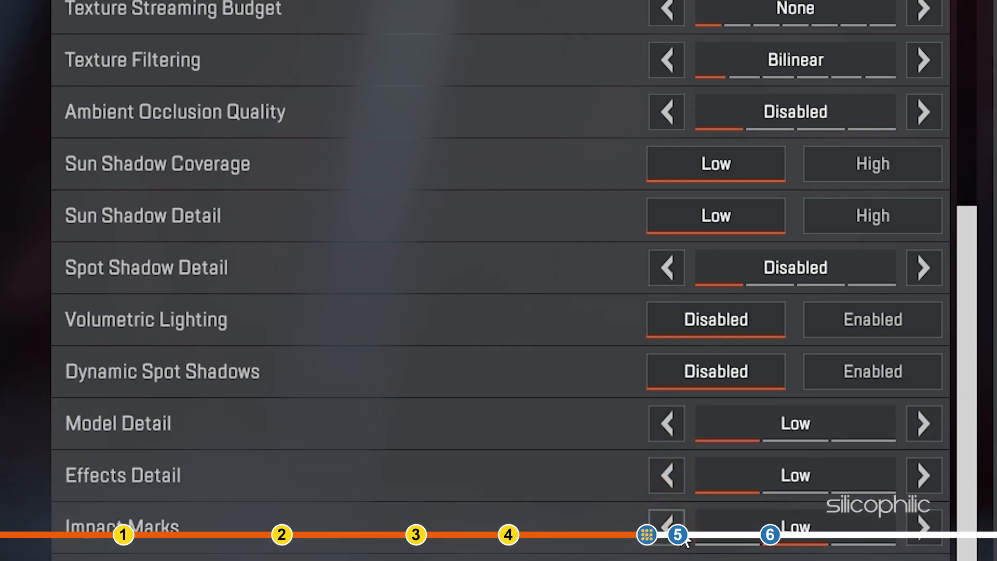
scroll("down", 3)
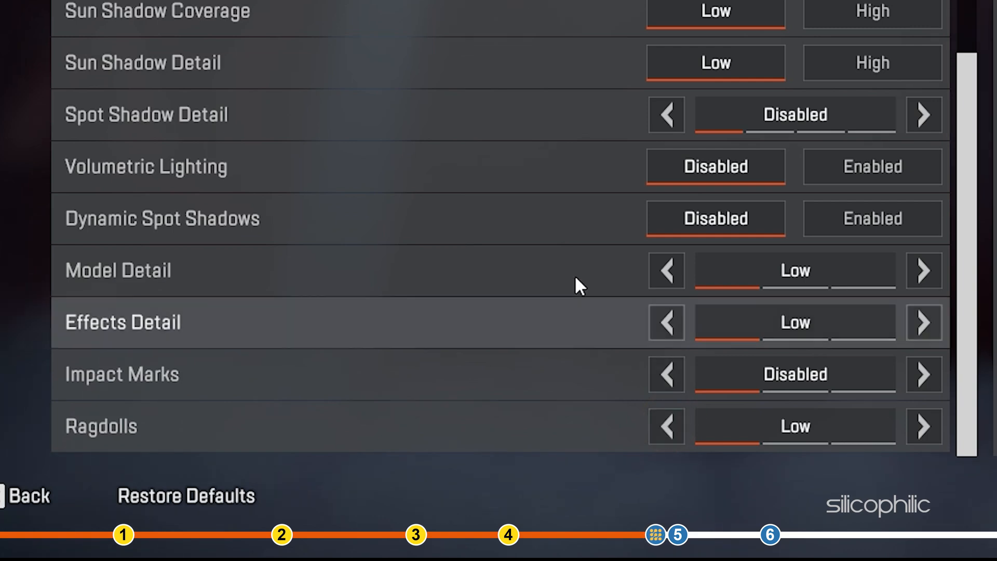
mouse_move(513, 380)
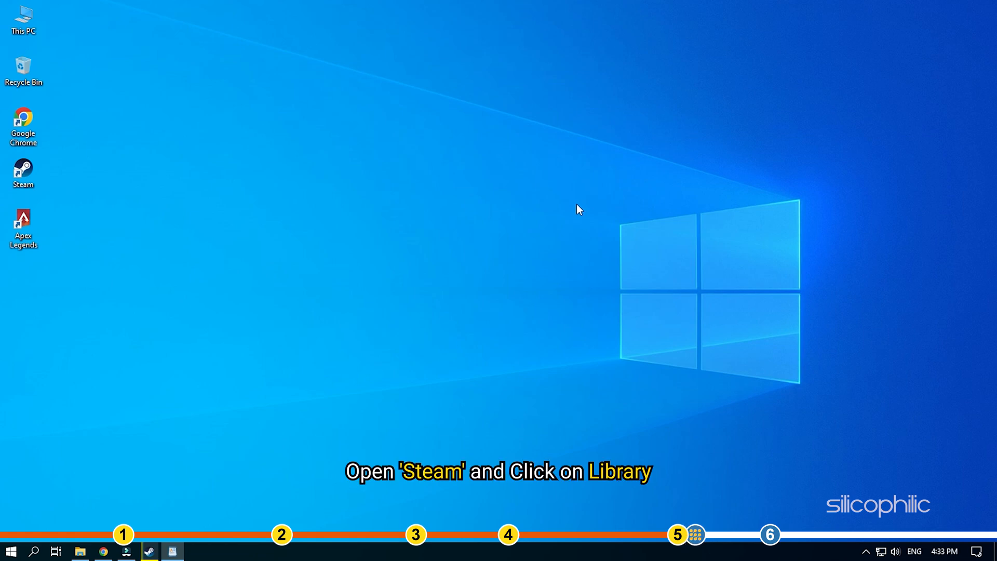
Uninstall Apex Legends from the Steam Library home and confirm its removal.
double_click(23, 171)
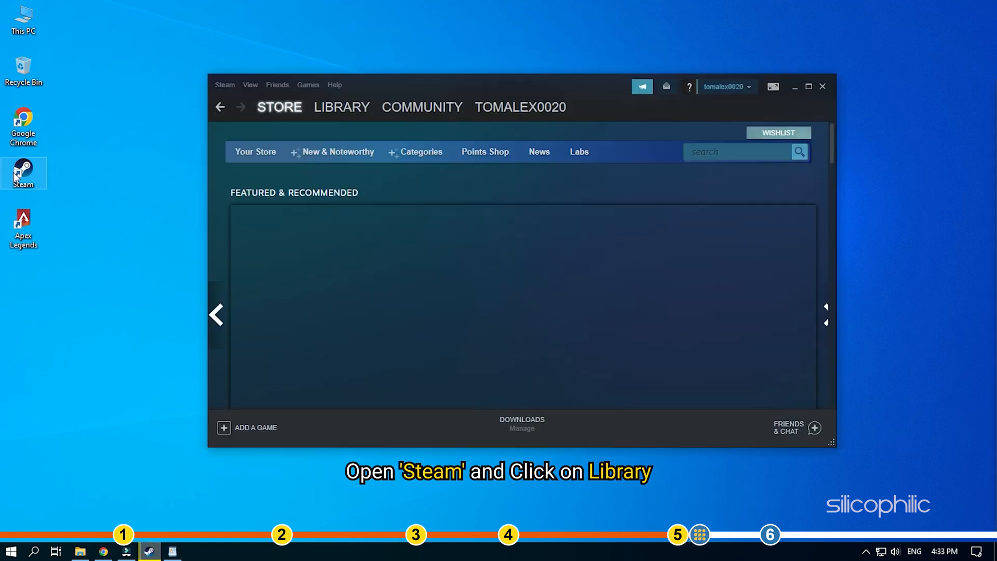
left_click(341, 107)
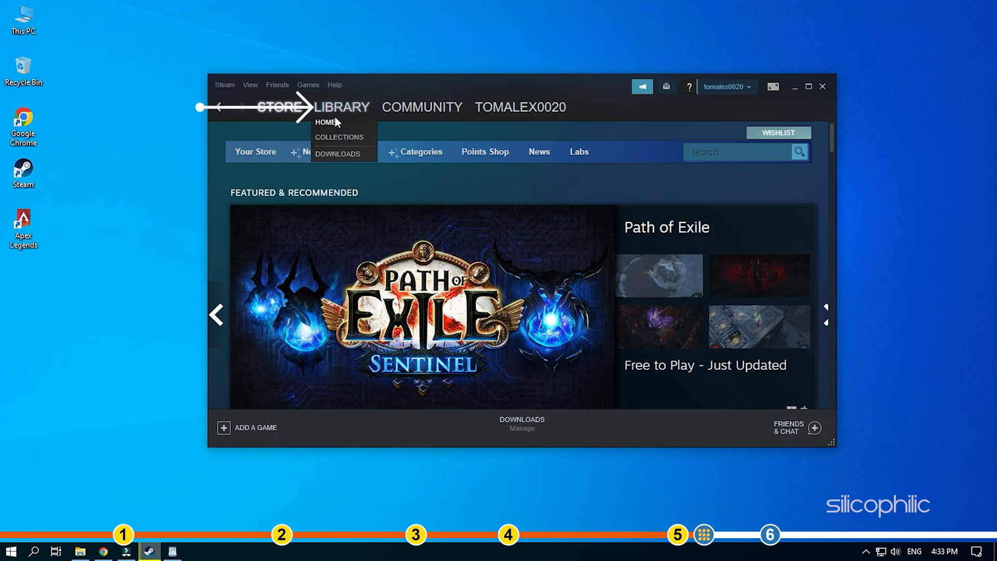
left_click(341, 107)
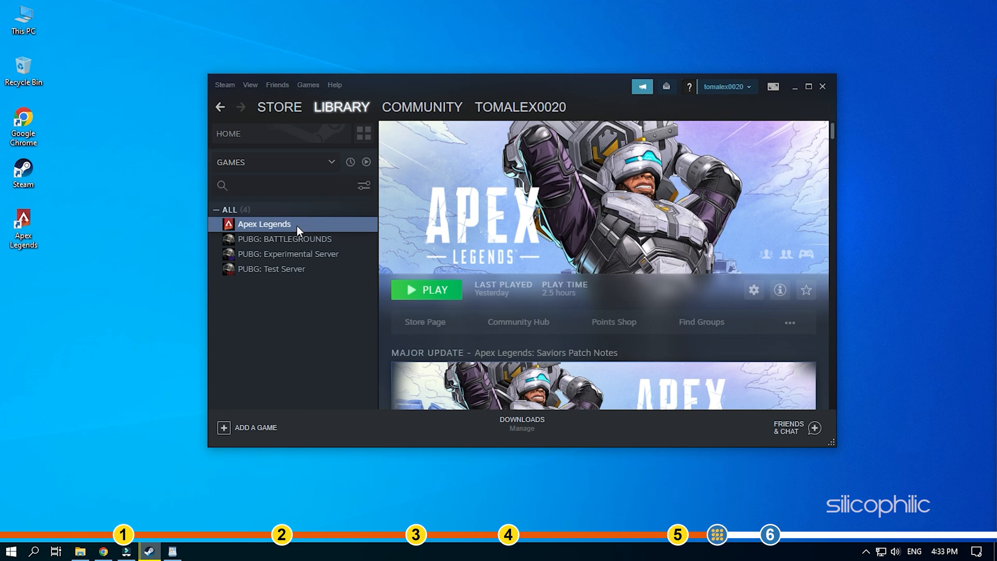
right_click(263, 224)
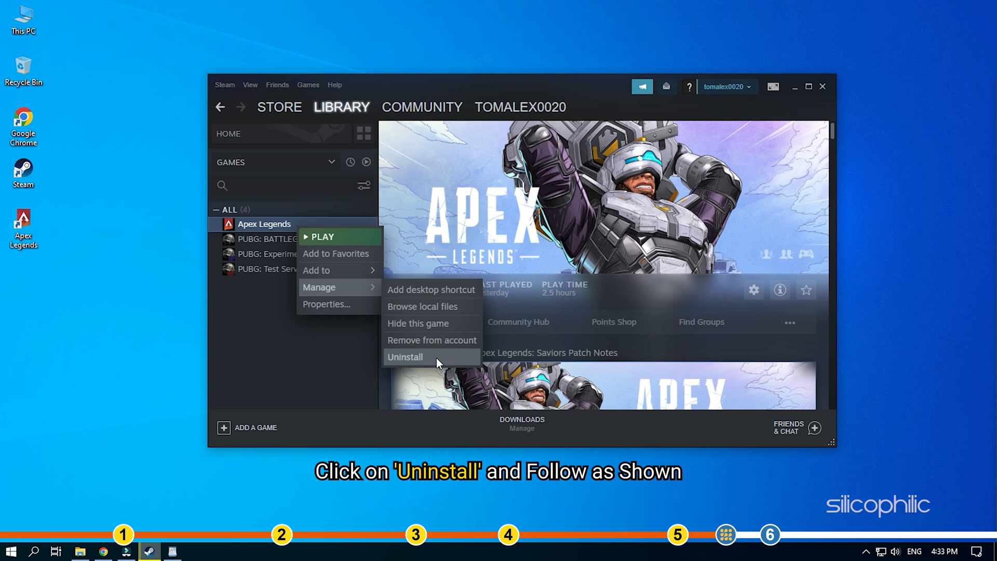
left_click(404, 357)
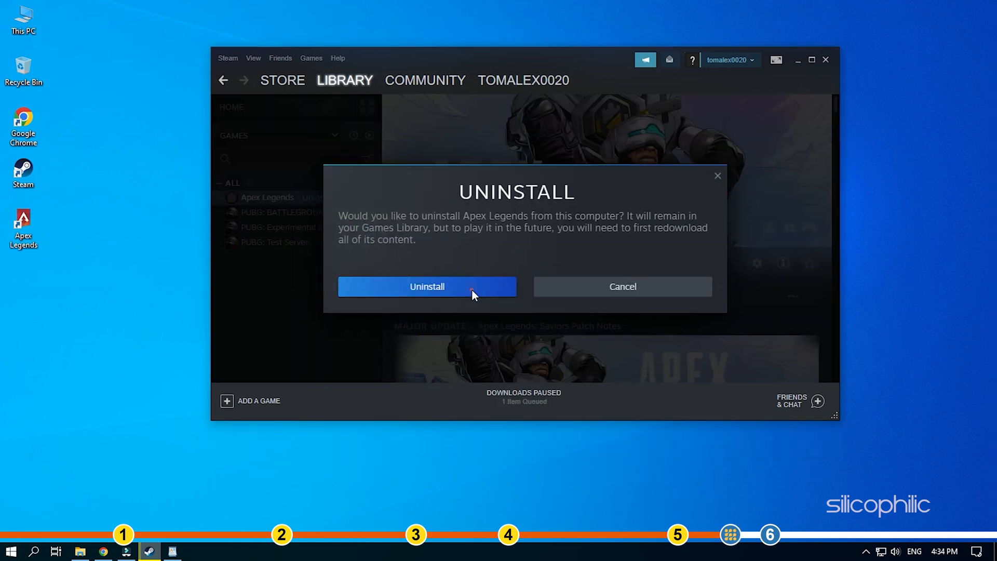
left_click(427, 287)
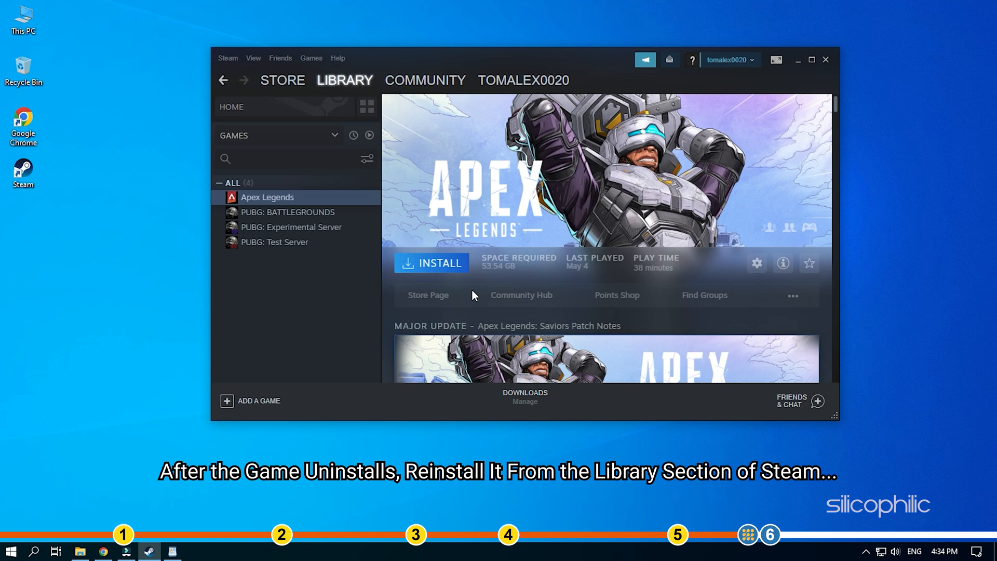
mouse_move(430, 263)
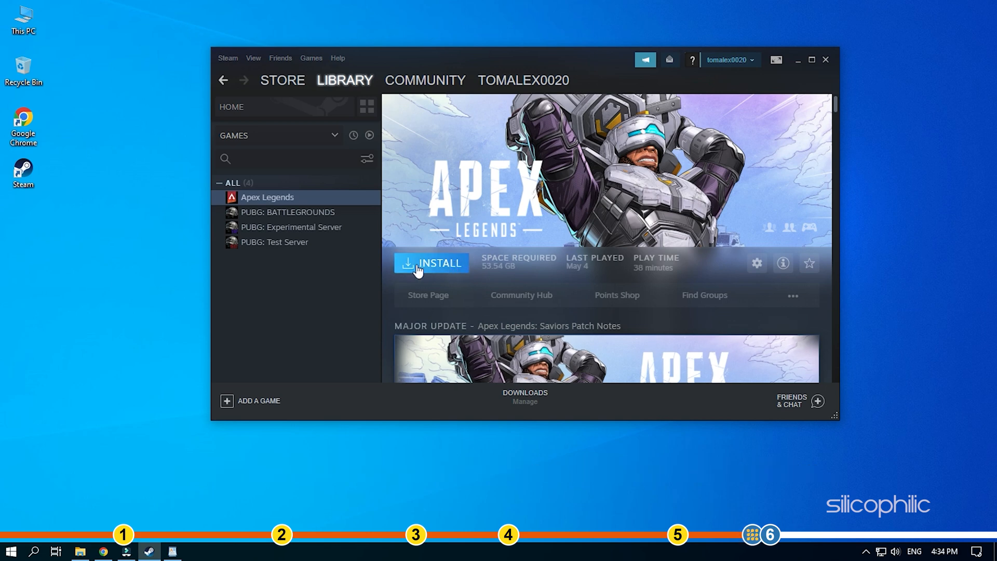
Install Apex Legends again with the desktop shortcut option kept and finish the wizard.
left_click(431, 263)
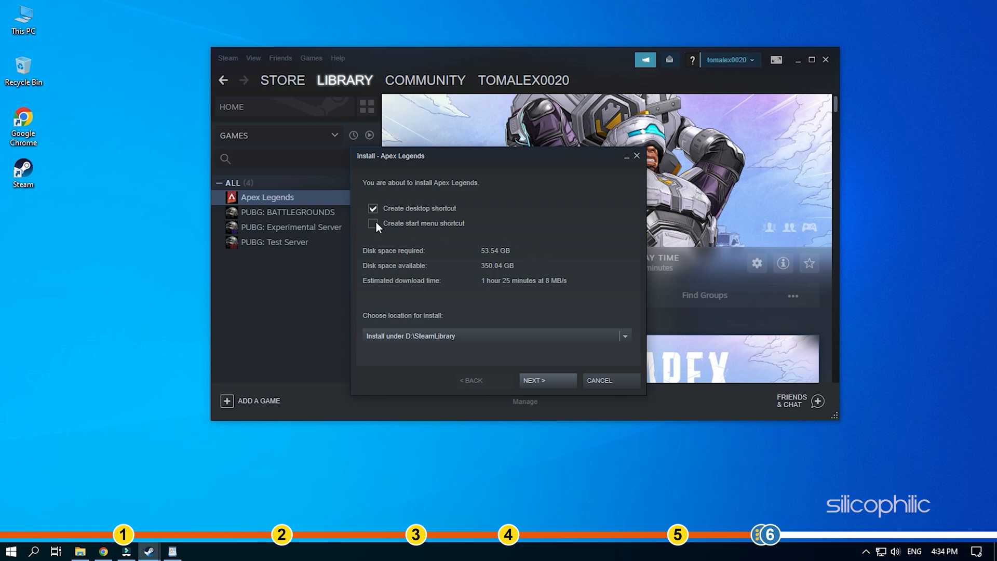
left_click(546, 380)
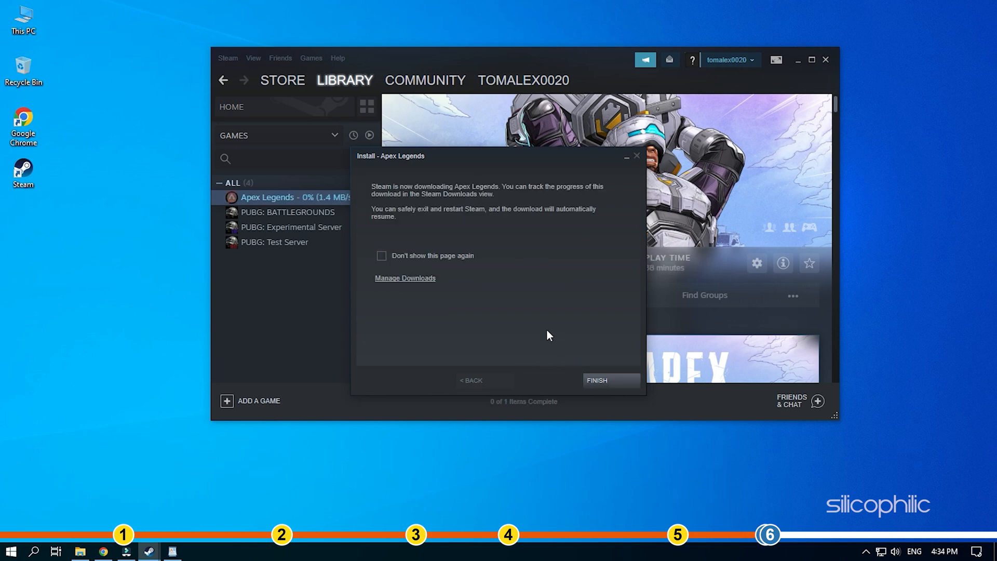
left_click(596, 380)
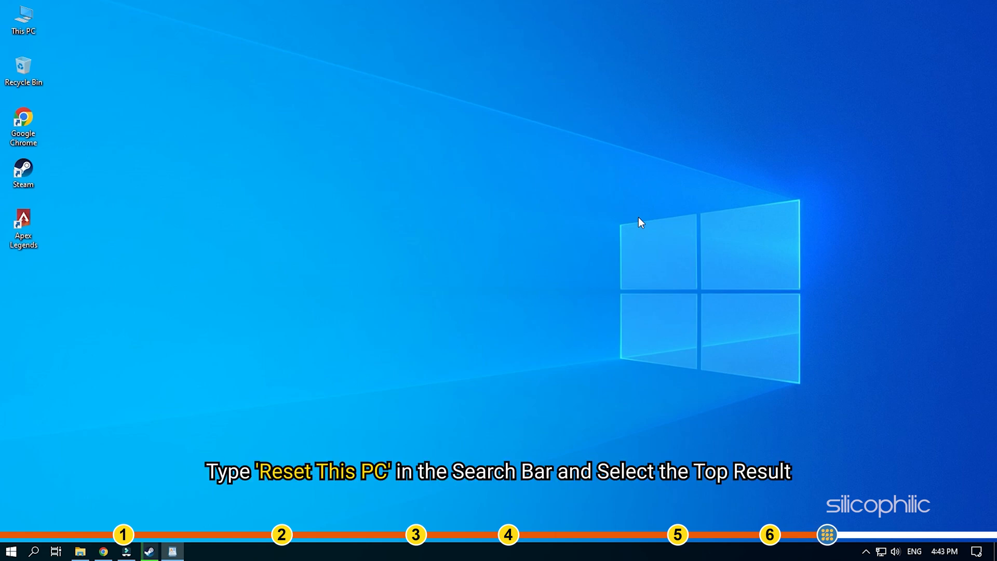
Search Windows for 'reset this PC' and go to the Recovery settings page.
left_click(34, 551)
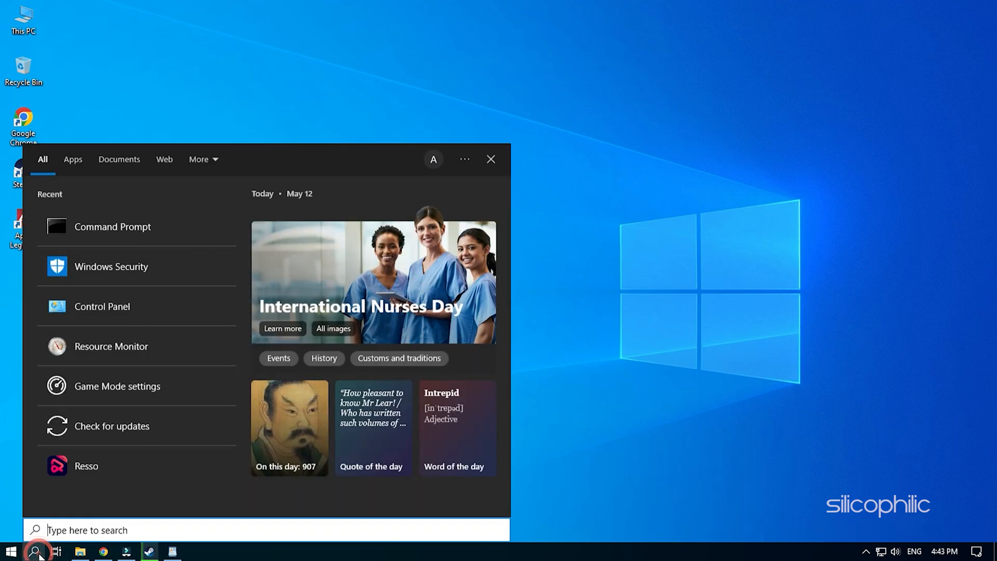
type("reset this PC")
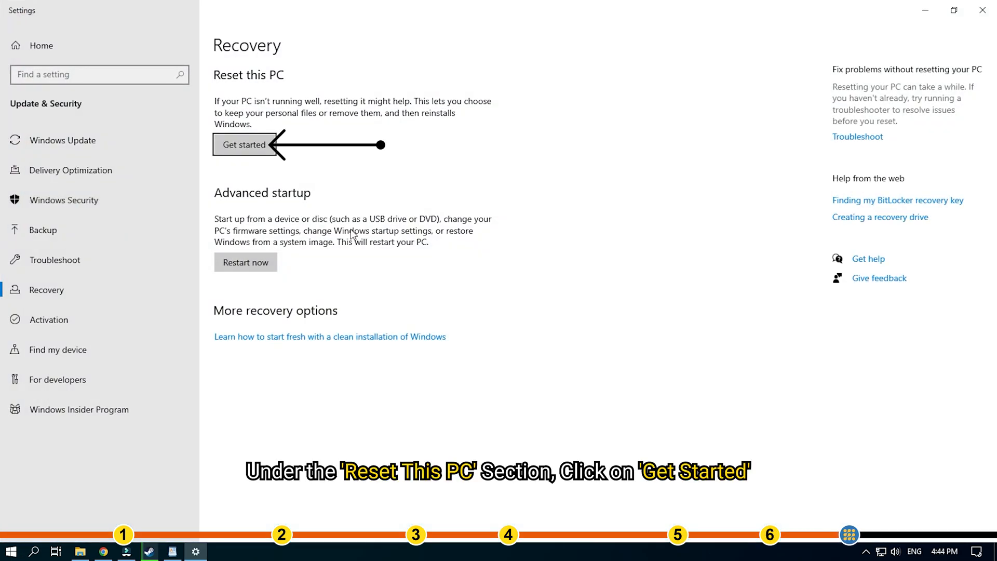
Start Reset this PC with Get started and choose Keep my files.
left_click(244, 145)
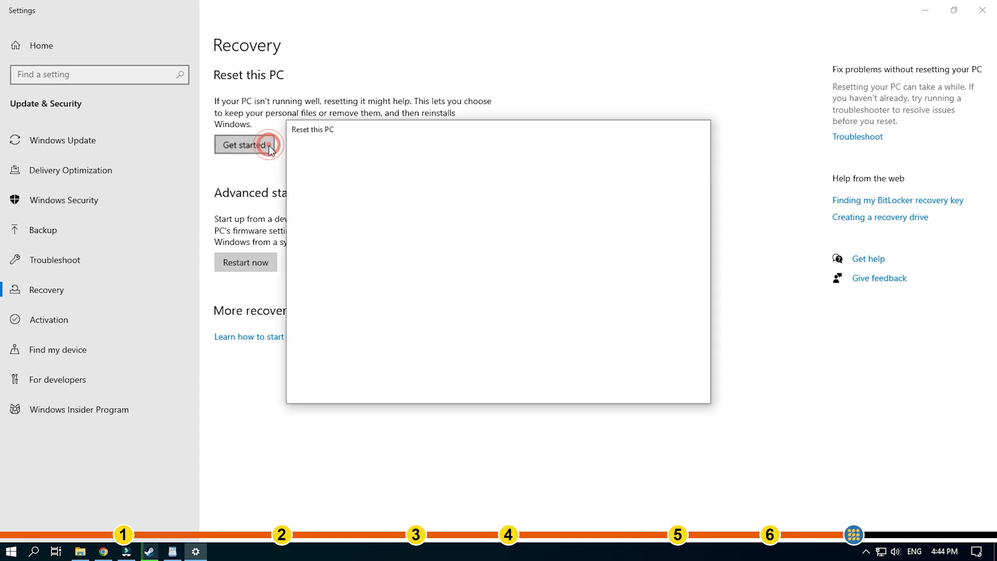
left_click(244, 144)
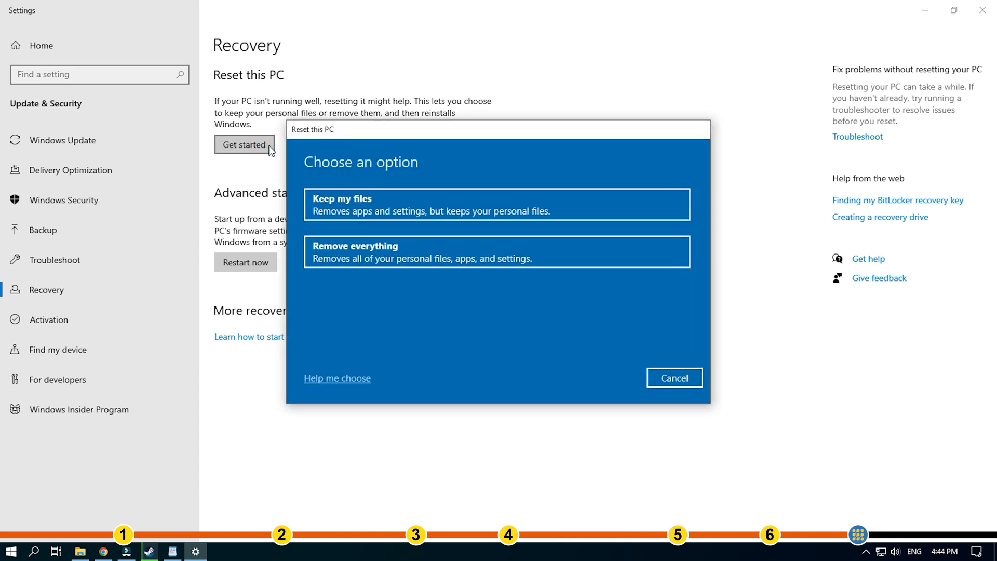
mouse_move(411, 222)
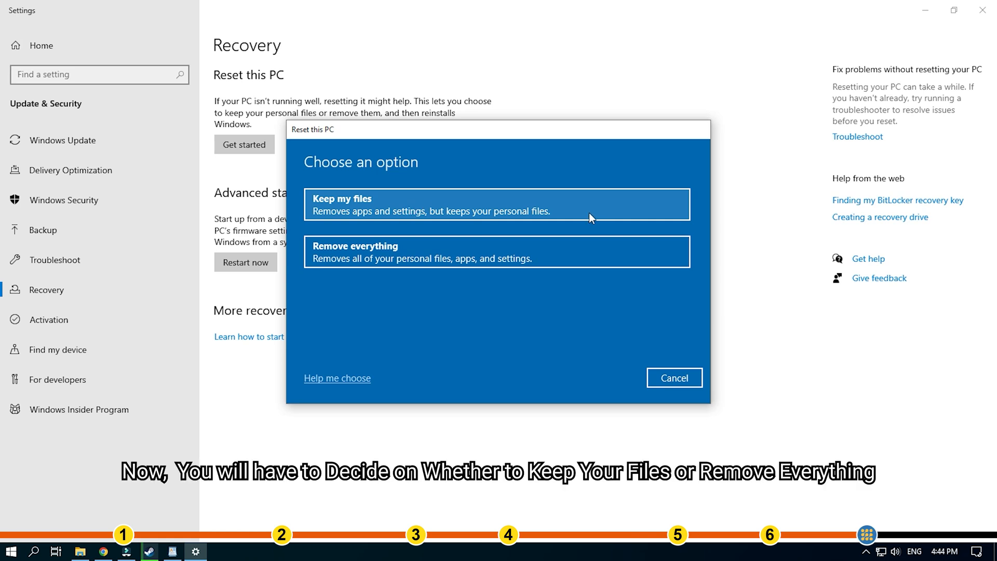
mouse_move(536, 254)
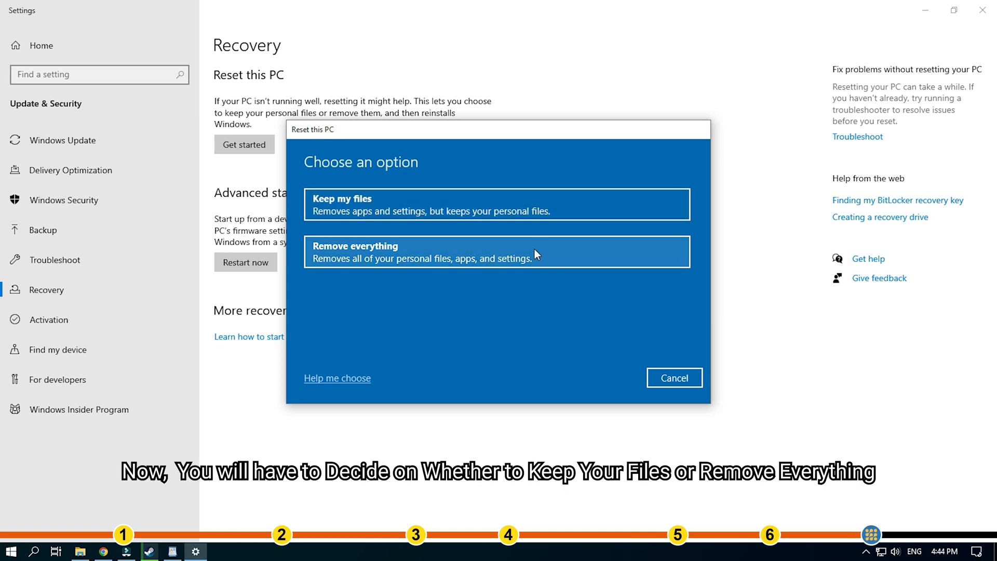
mouse_move(475, 243)
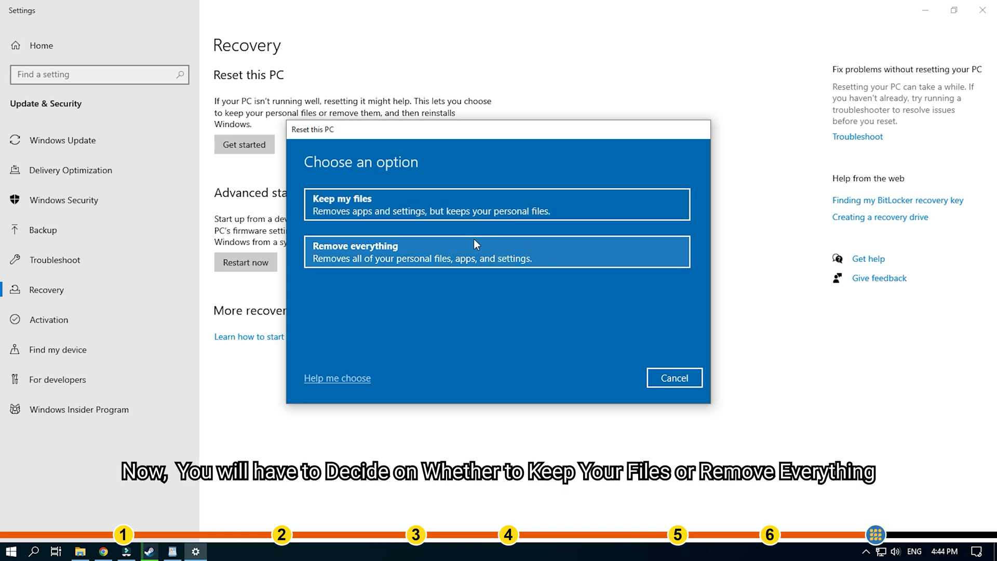
mouse_move(413, 205)
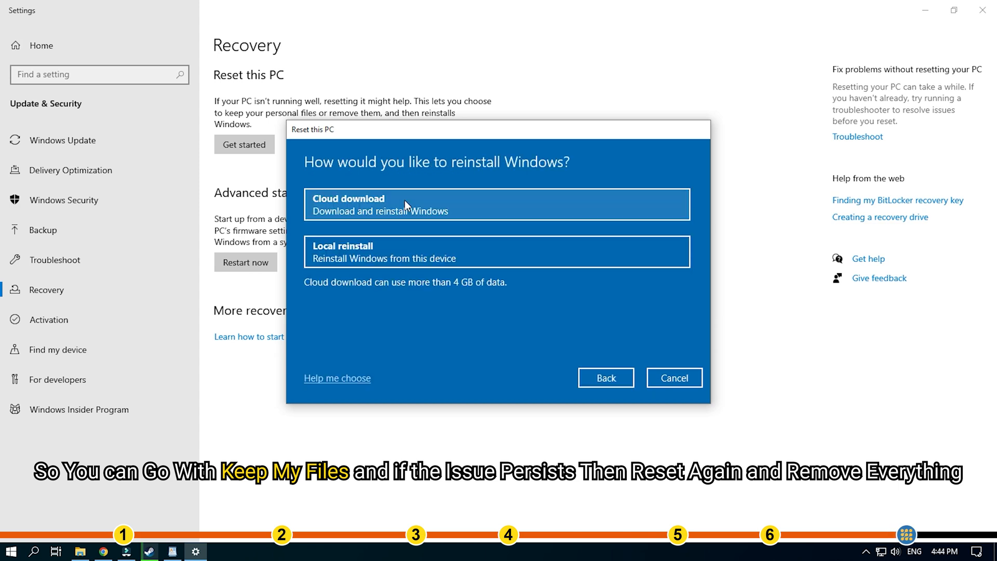
mouse_move(515, 305)
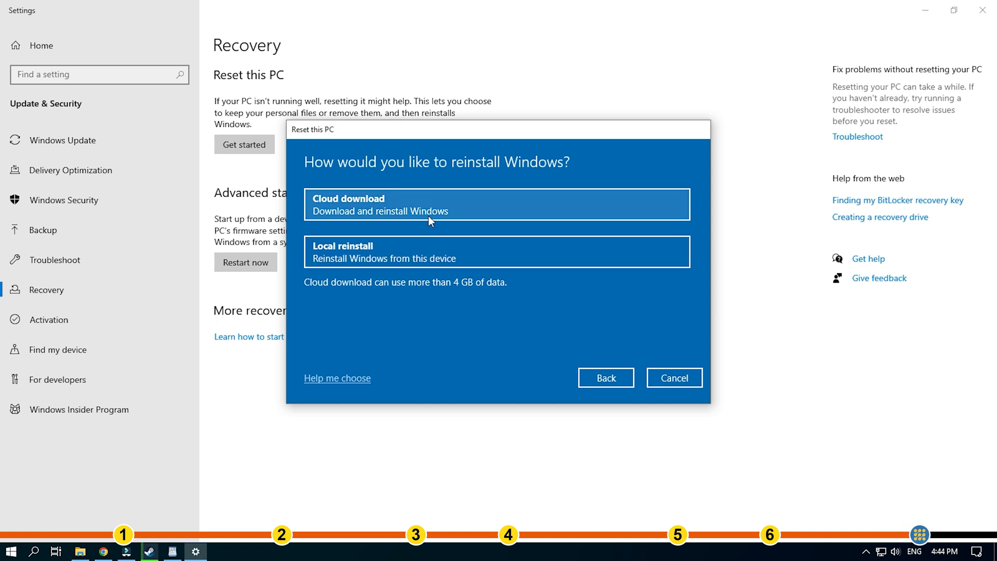
mouse_move(424, 254)
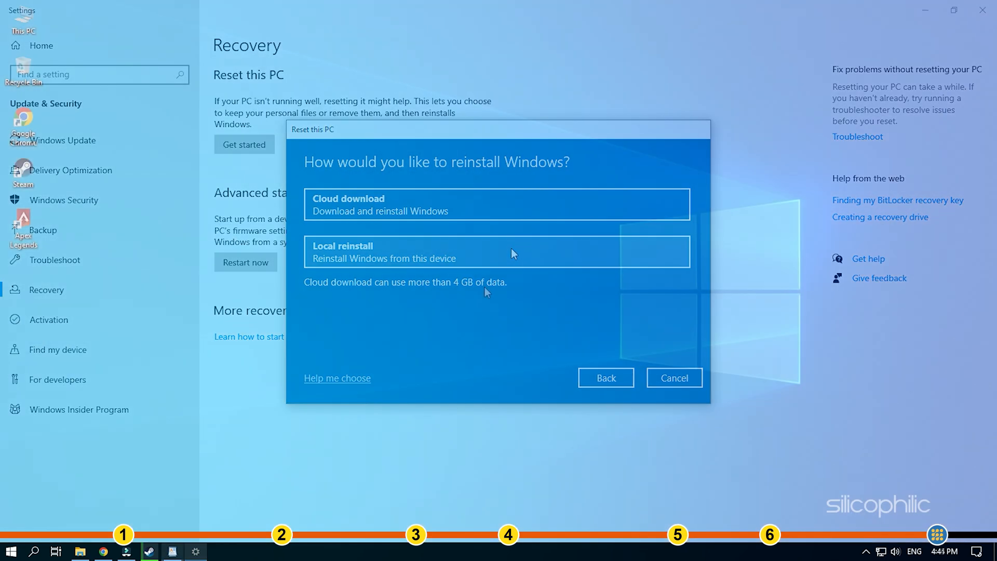
Leave the reset dialog at the reinstall-method choice and close Settings to the desktop.
left_click(673, 378)
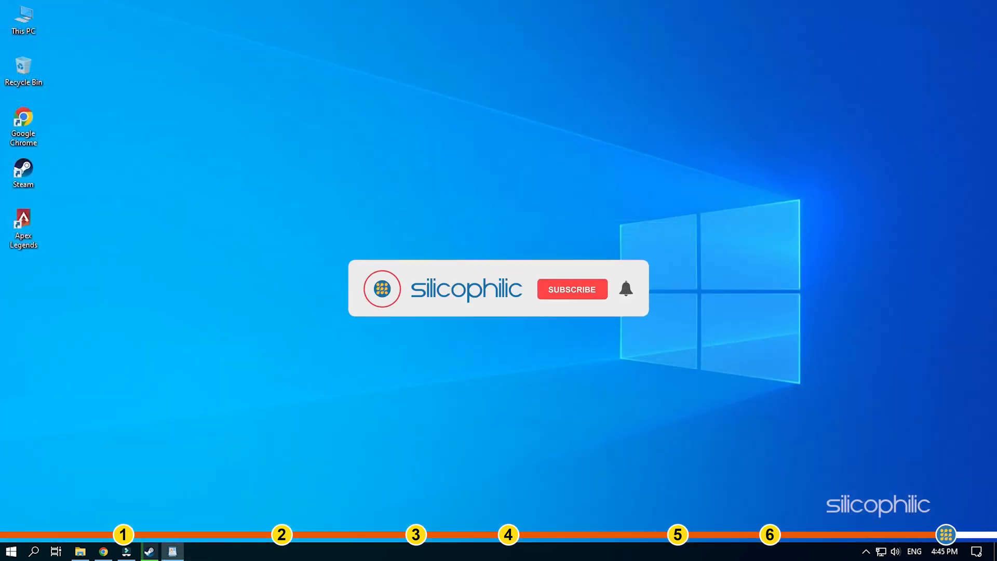
left_click(570, 290)
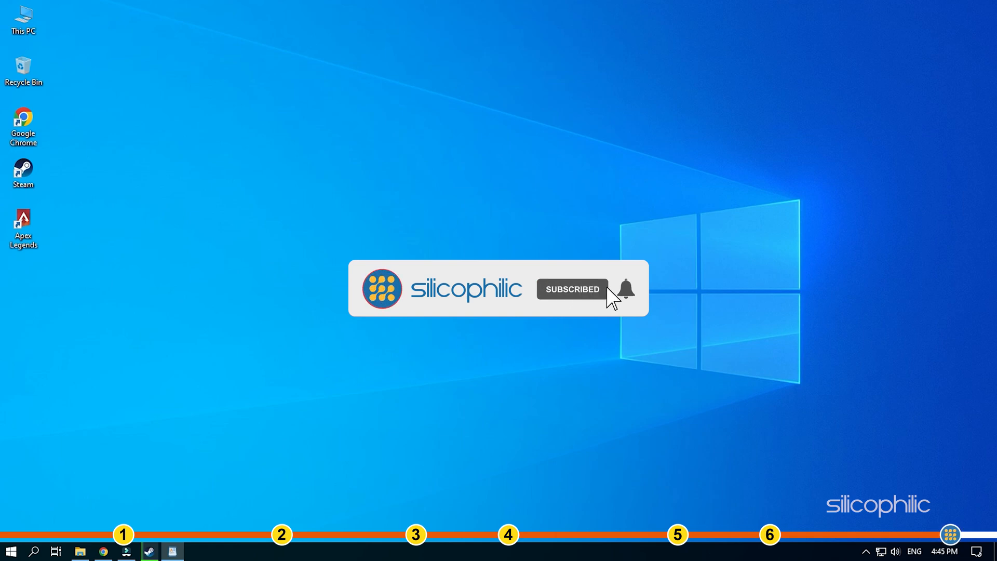
left_click(625, 290)
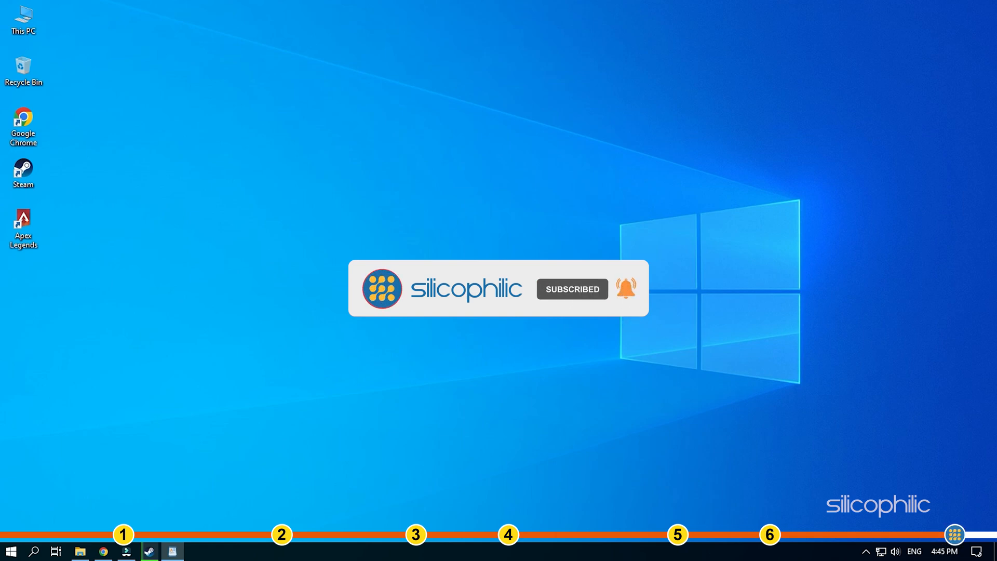